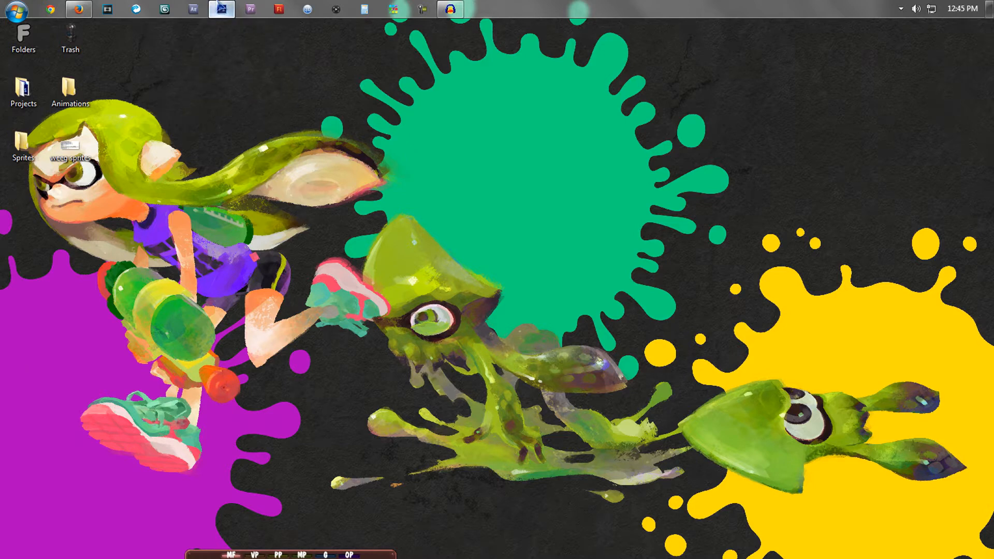
Nudge the tiny Luigi sprite slightly up and to the right on the white canvas.
click(221, 10)
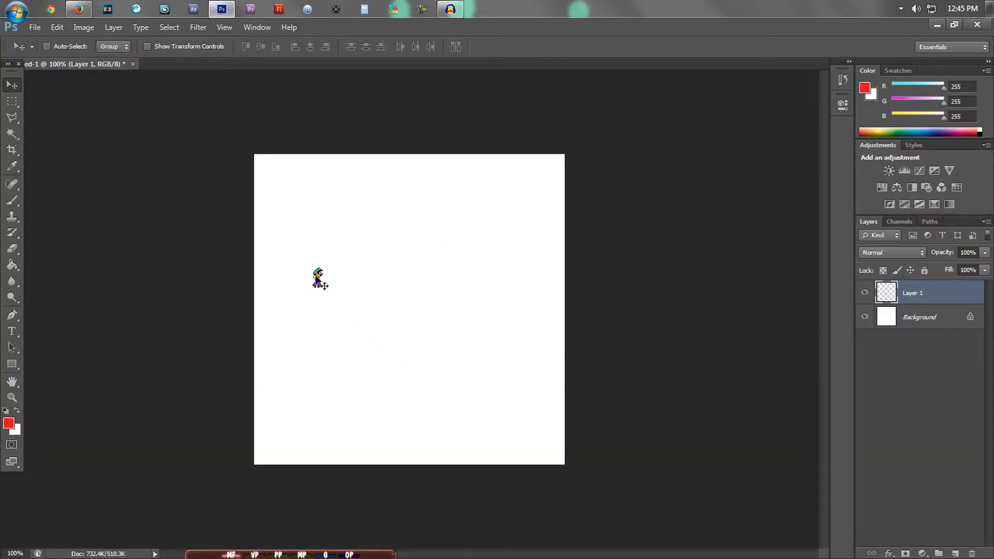
drag(318, 278, 328, 268)
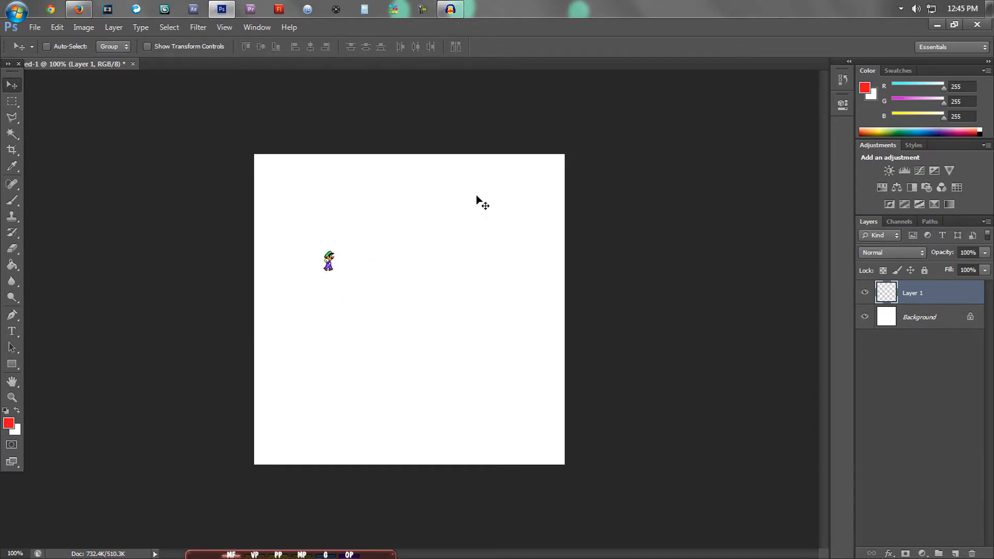
Free Transform the sprite up to fill the canvas and apply the transformation.
click(55, 27)
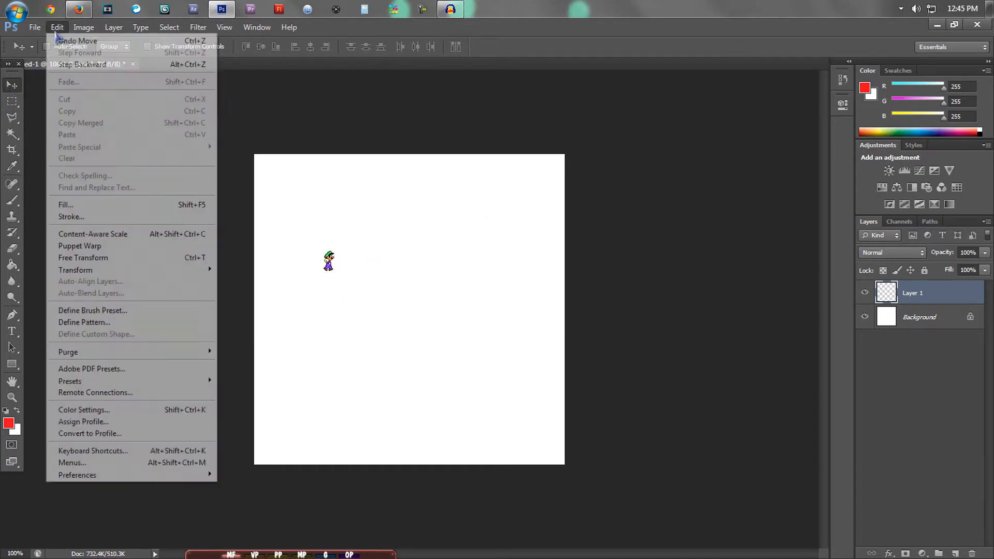
mouse_move(75, 269)
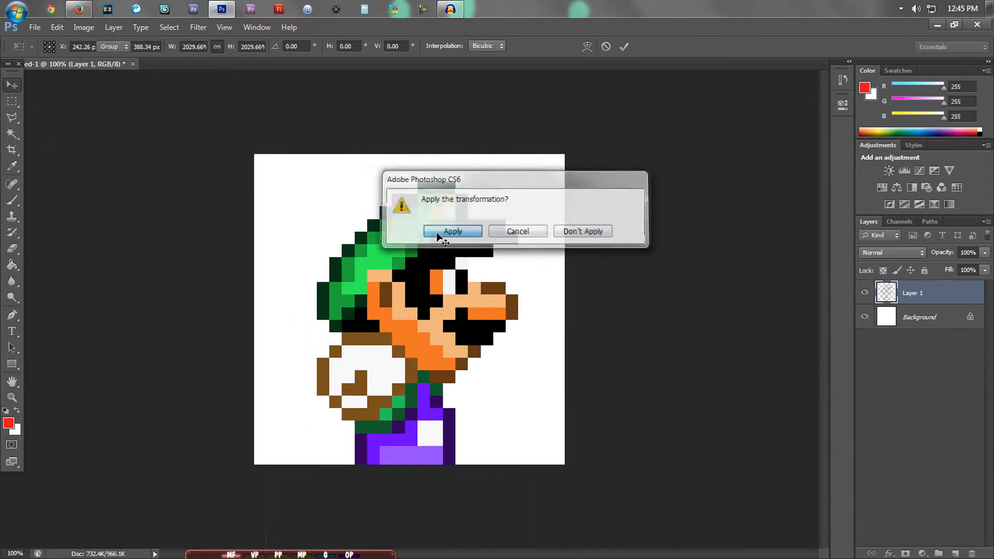
click(453, 231)
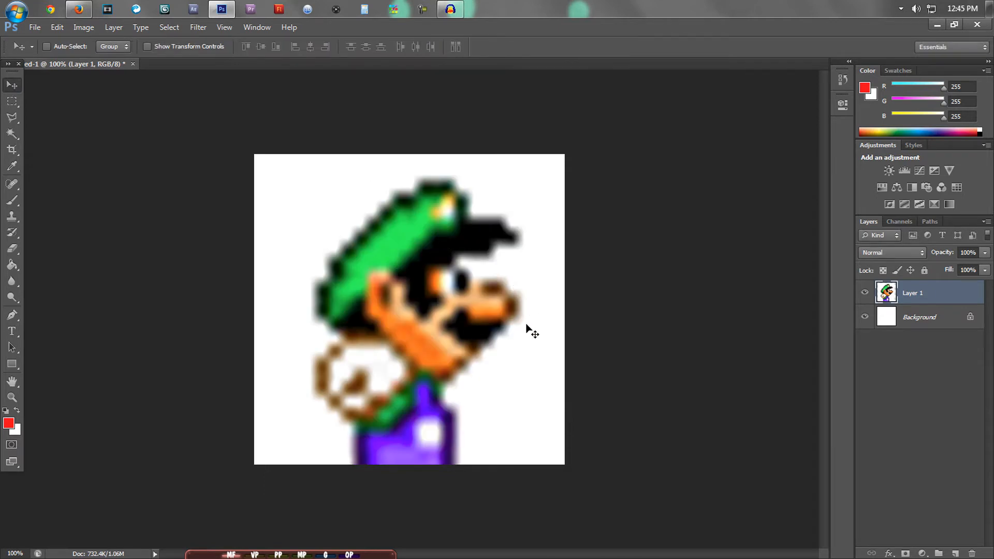
mouse_move(547, 274)
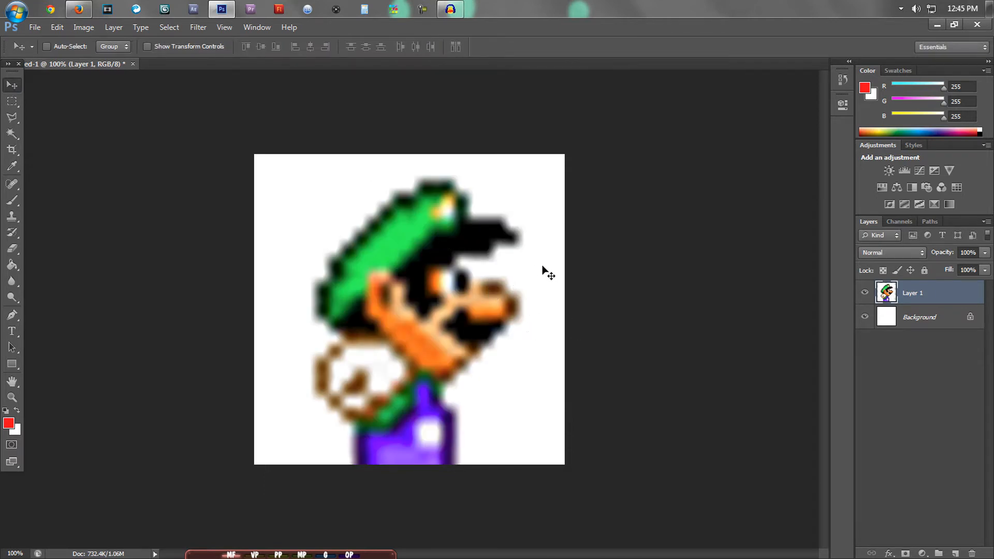
mouse_move(510, 337)
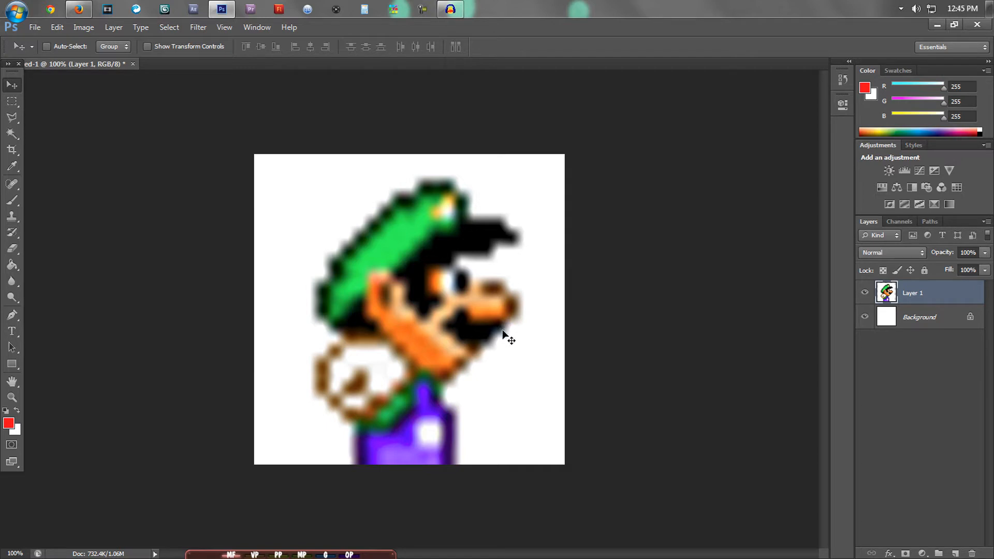
mouse_move(580, 282)
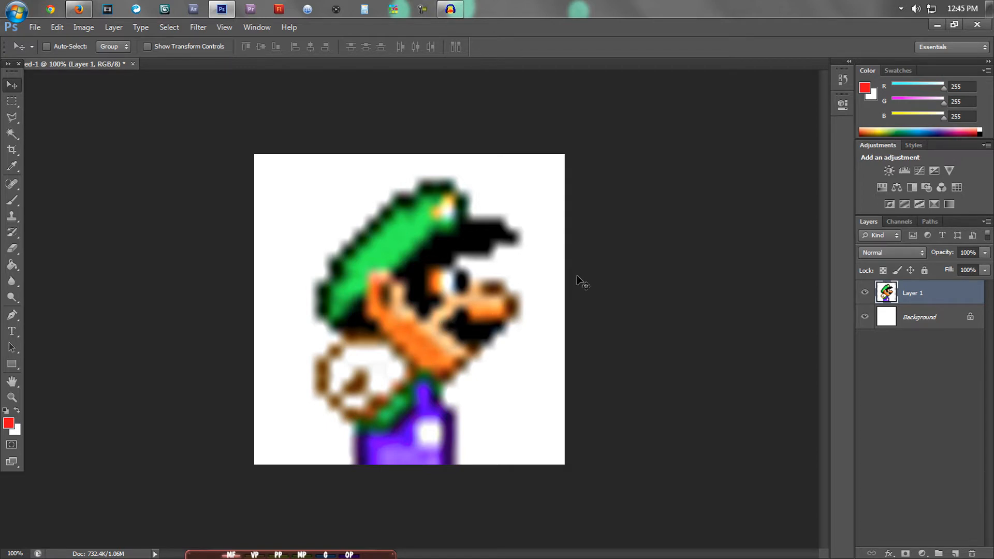
mouse_move(488, 277)
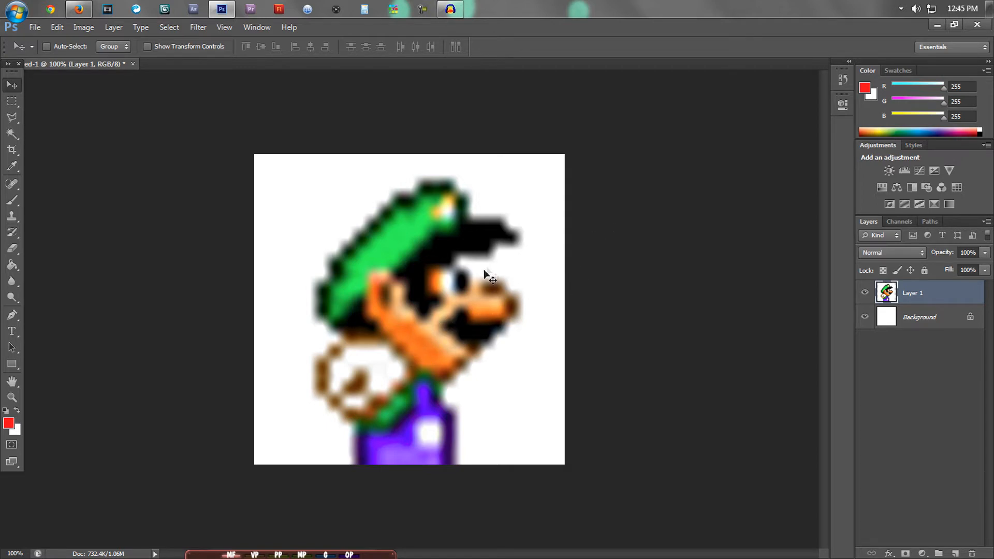
mouse_move(519, 290)
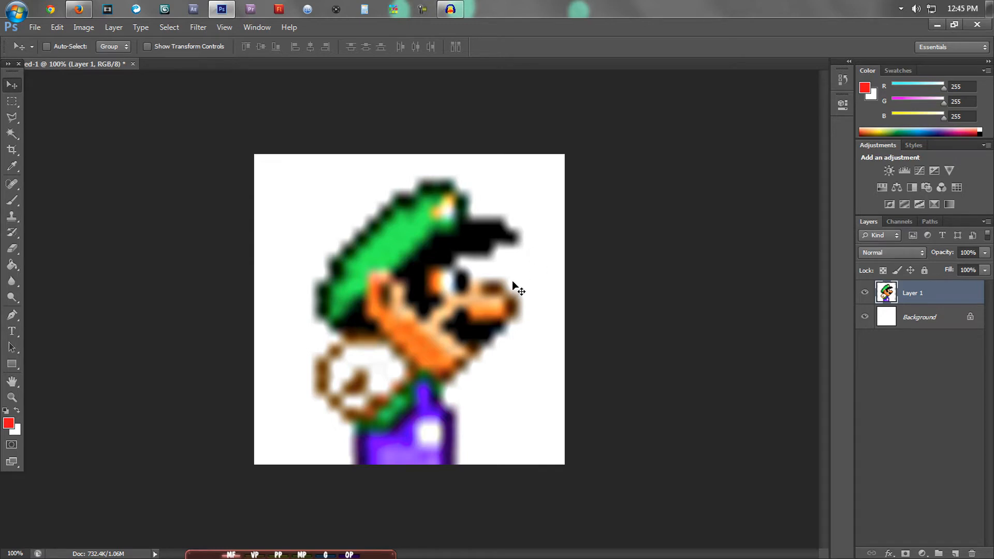
mouse_move(428, 143)
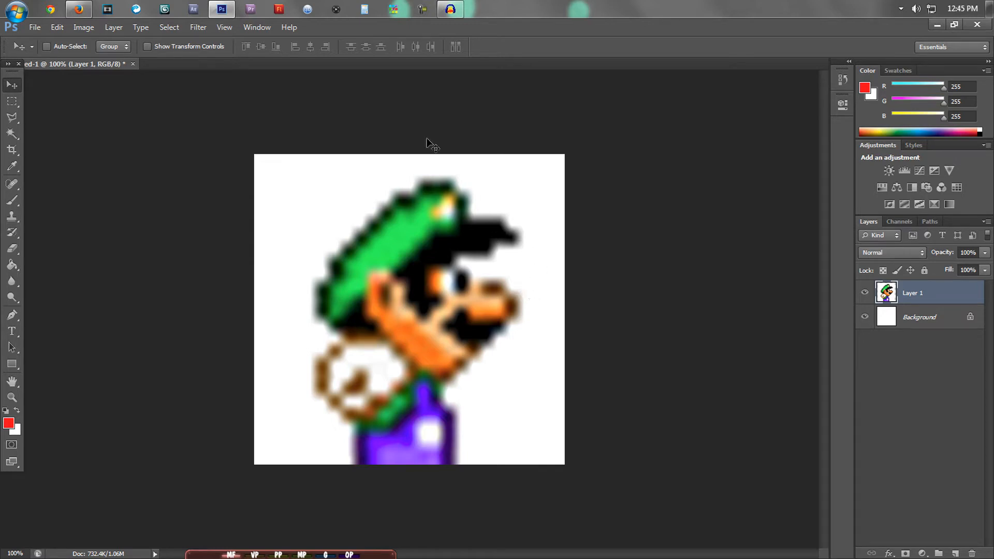
mouse_move(221, 9)
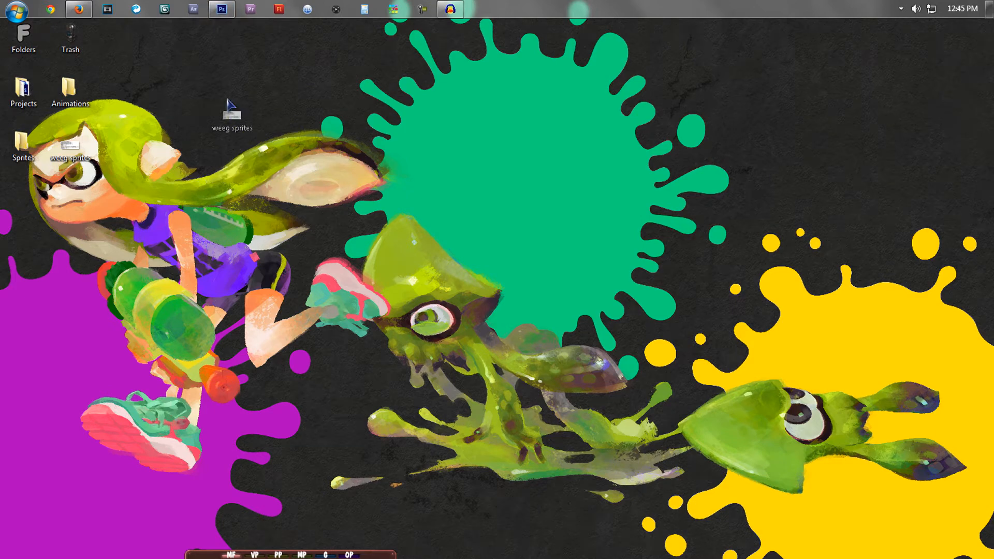
Open weeg sprites.png as its own document and zoom to 300% on the Luigi frames.
click(222, 10)
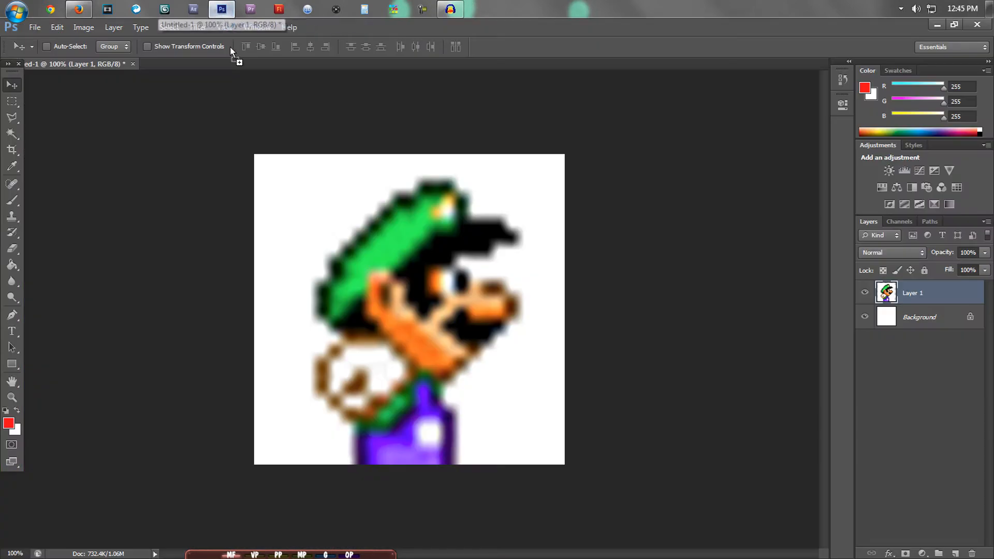
click(202, 63)
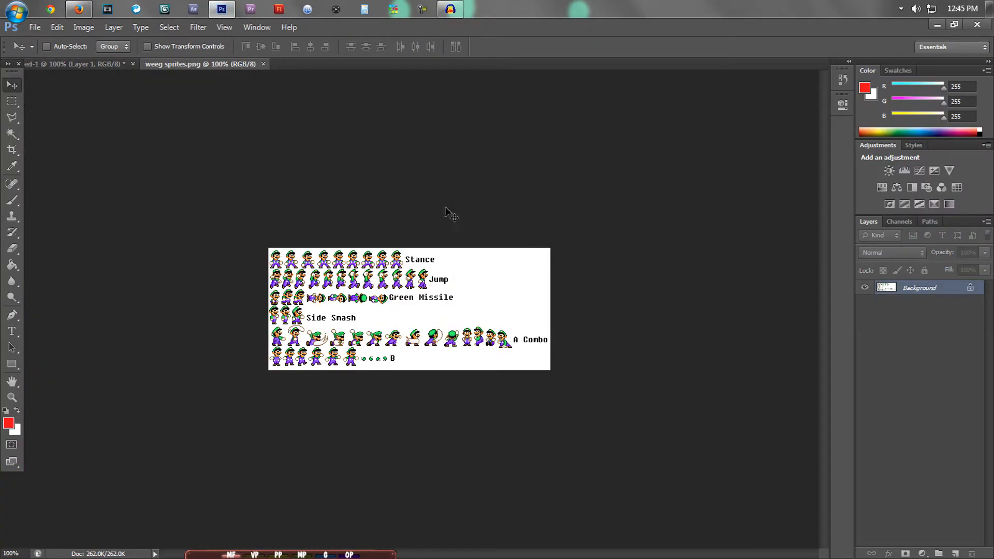
mouse_move(299, 377)
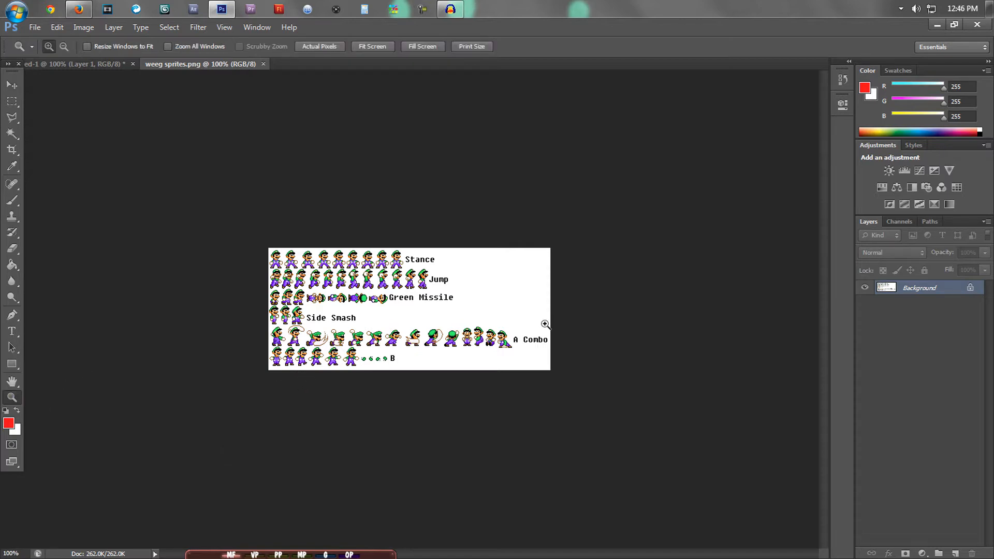
click(544, 324)
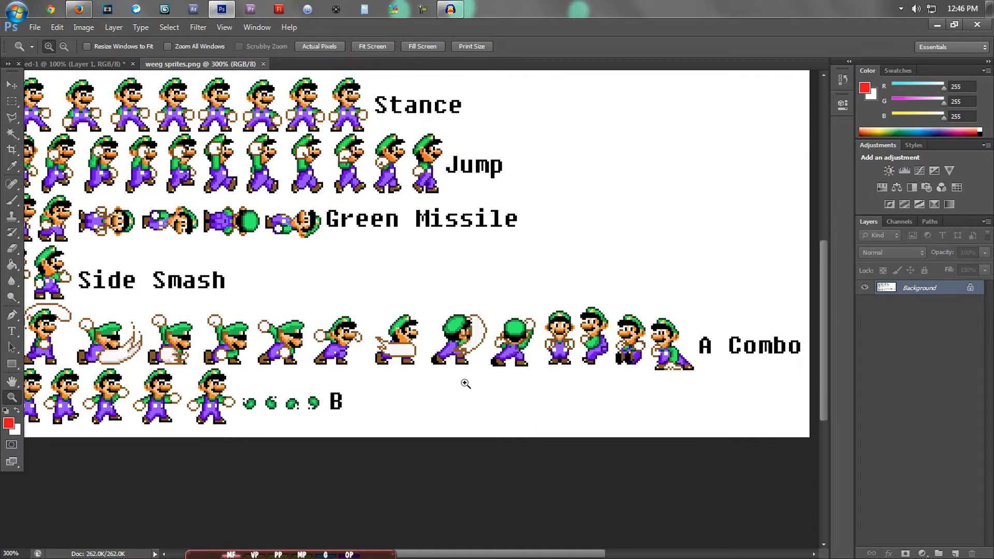
scroll(right, 3)
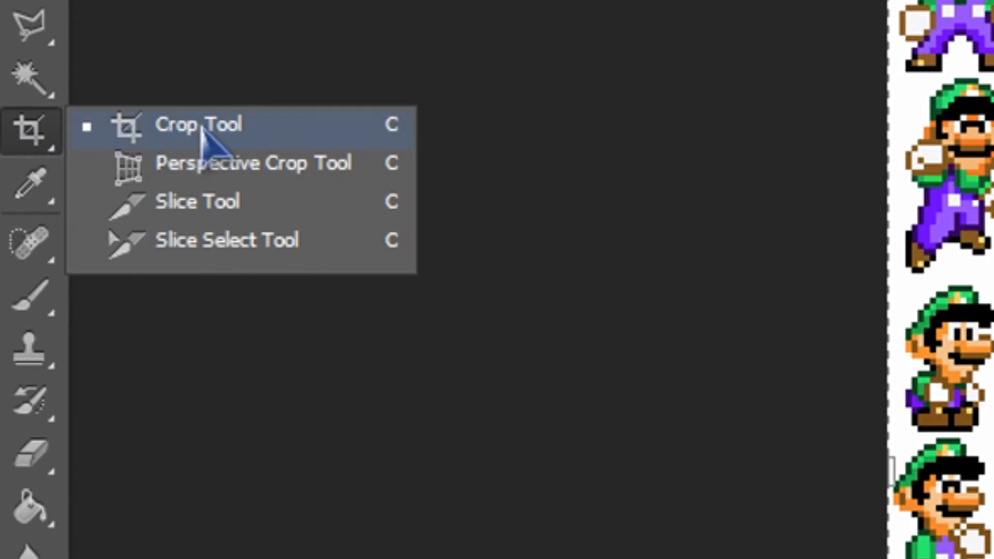
Crop the sheet down to the first standing Luigi in the B row.
click(199, 124)
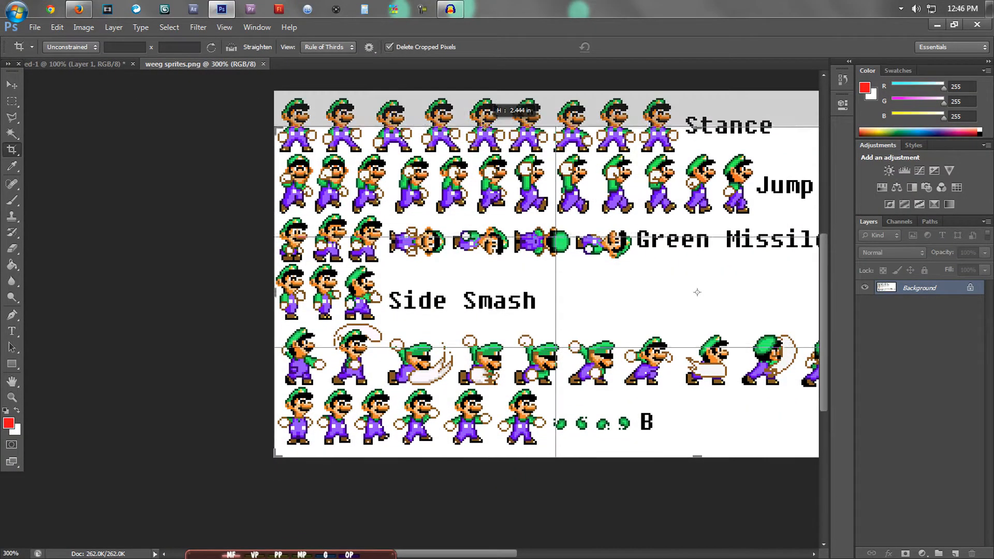
scroll(down, 3)
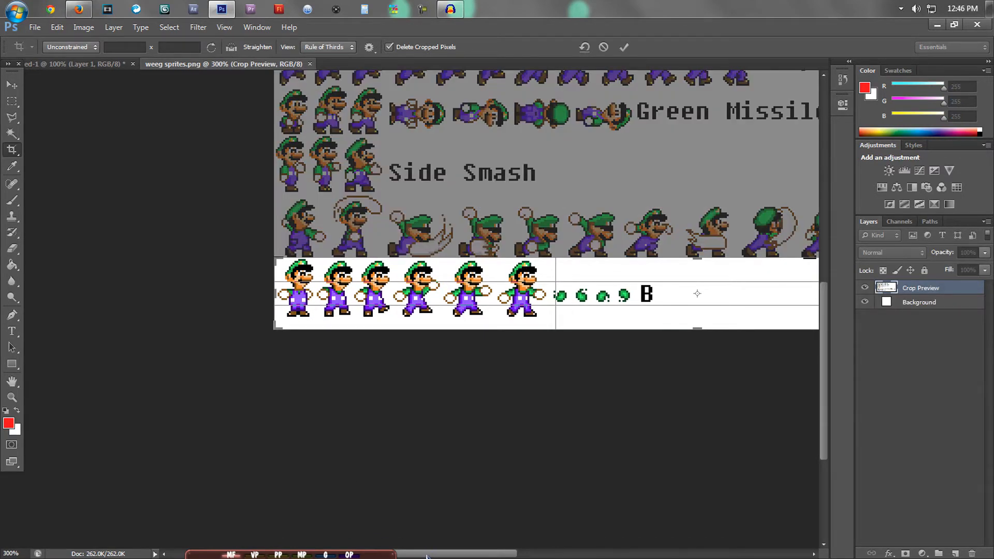
scroll(right, 3)
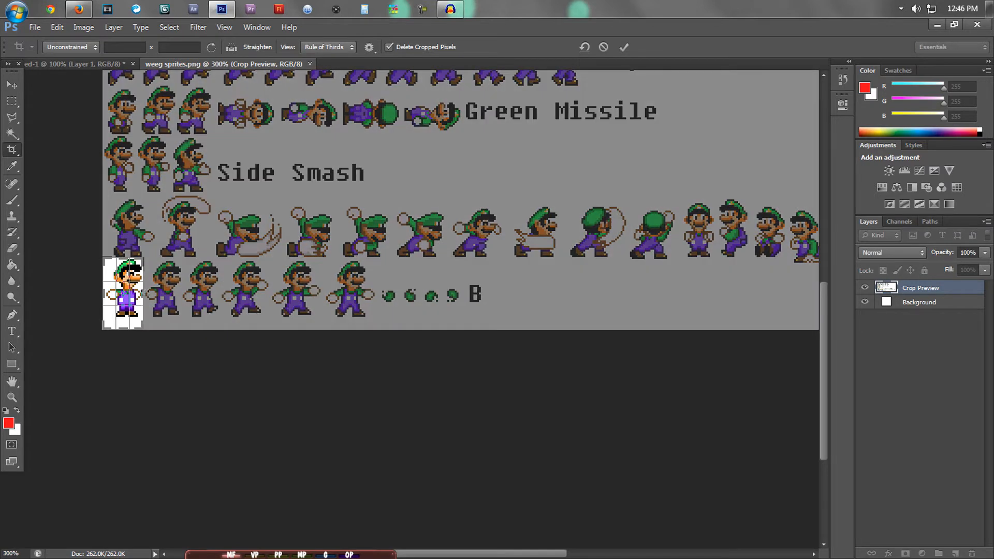
mouse_move(147, 294)
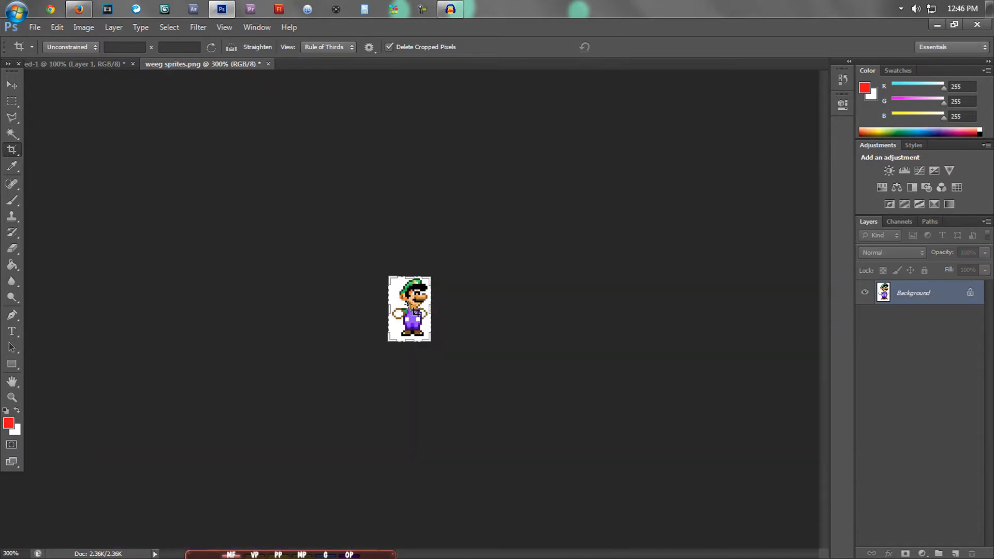
click(10, 84)
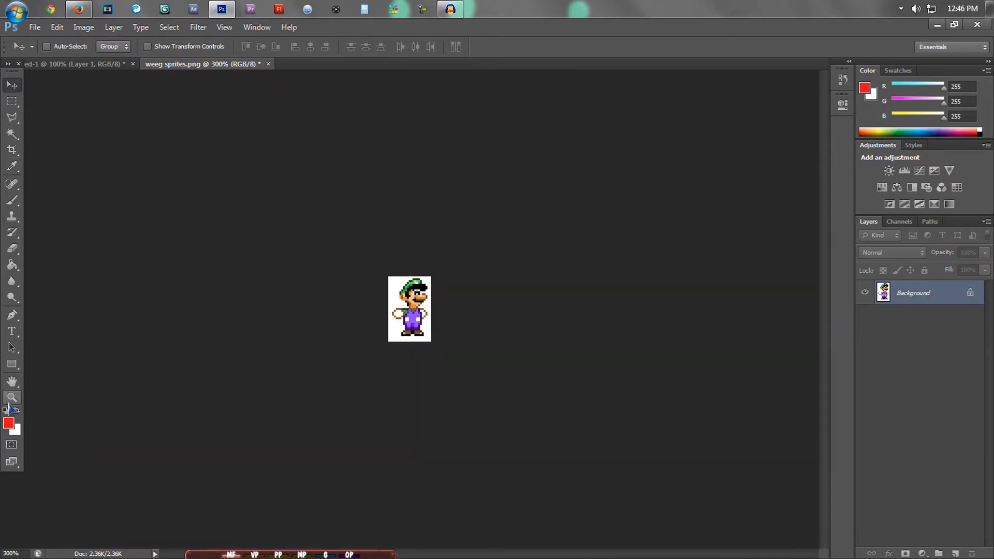
Convert the locked Background into an editable layer named 'butt'.
click(12, 398)
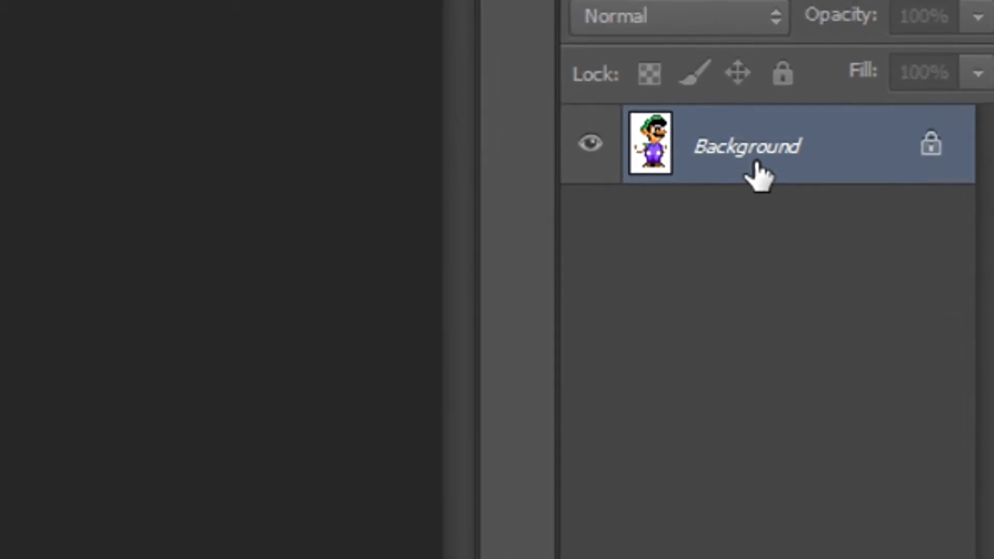
right_click(748, 146)
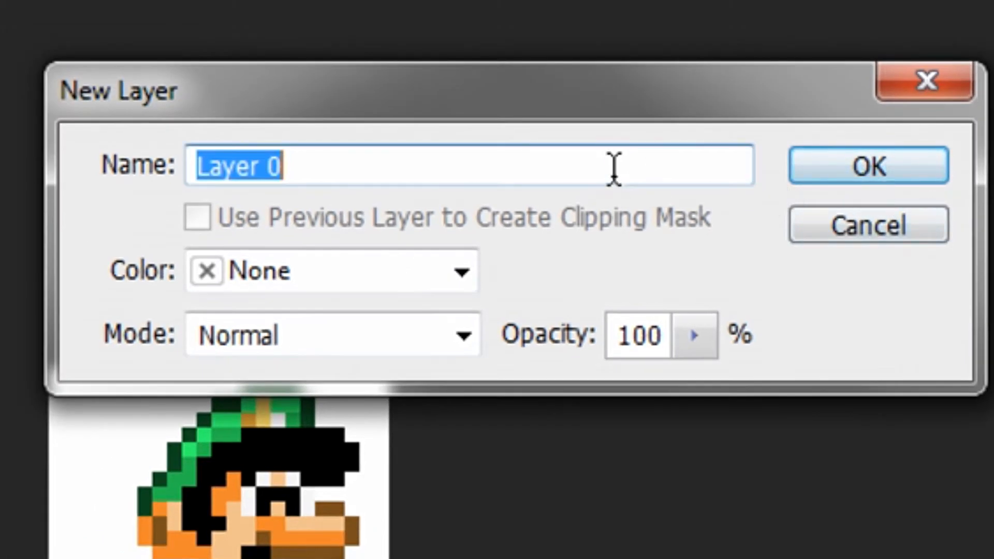
text(butt)
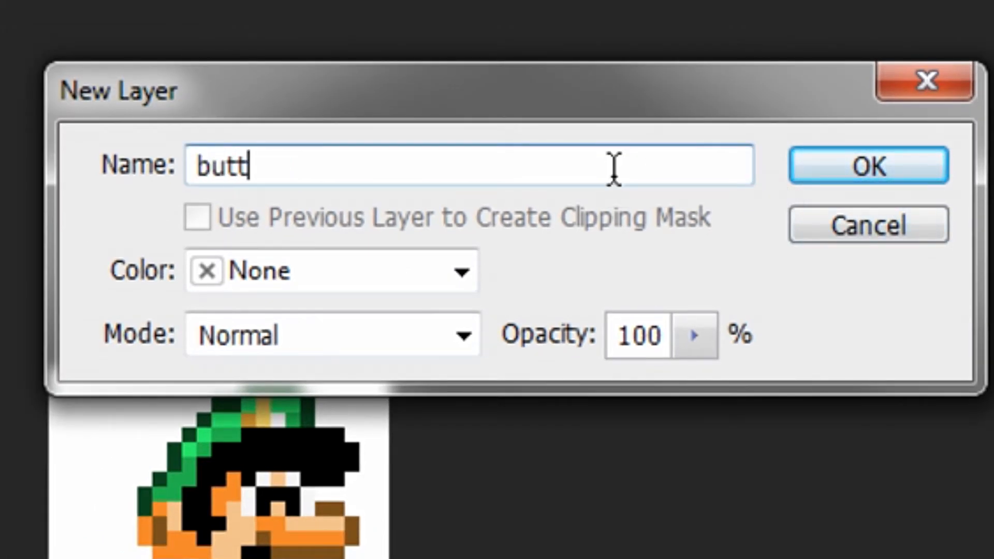
click(868, 166)
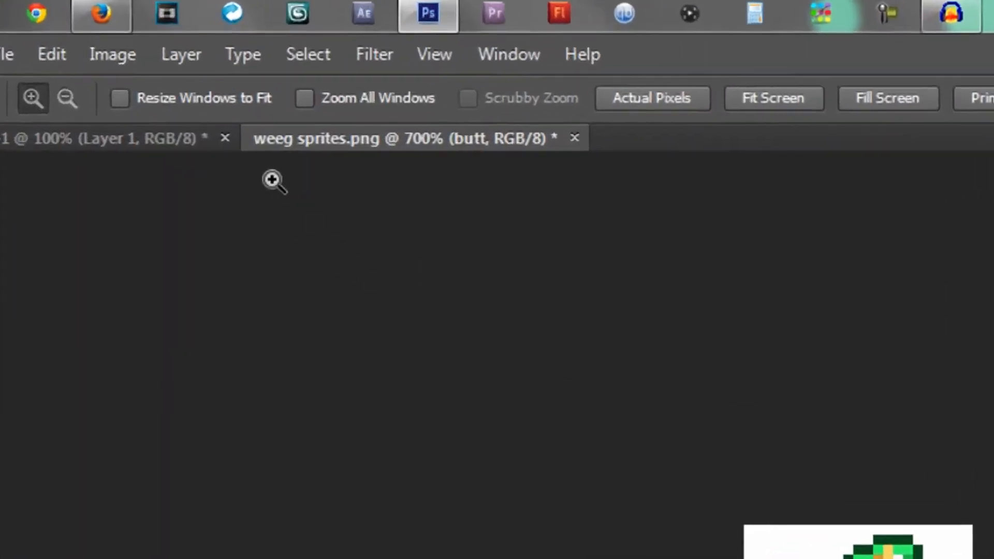
In Image Size, constrain proportions, scale styles and set the height to 720 px.
click(112, 53)
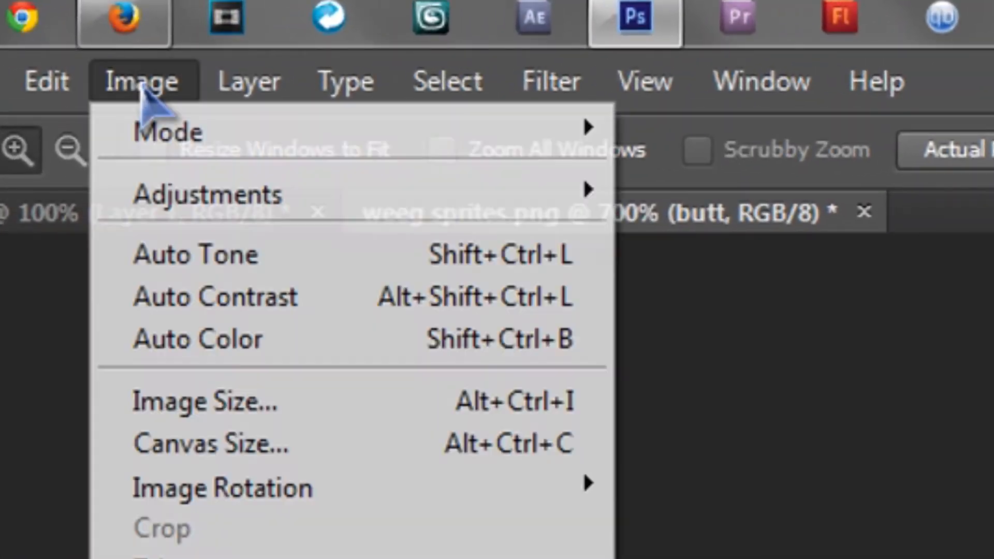
mouse_move(203, 402)
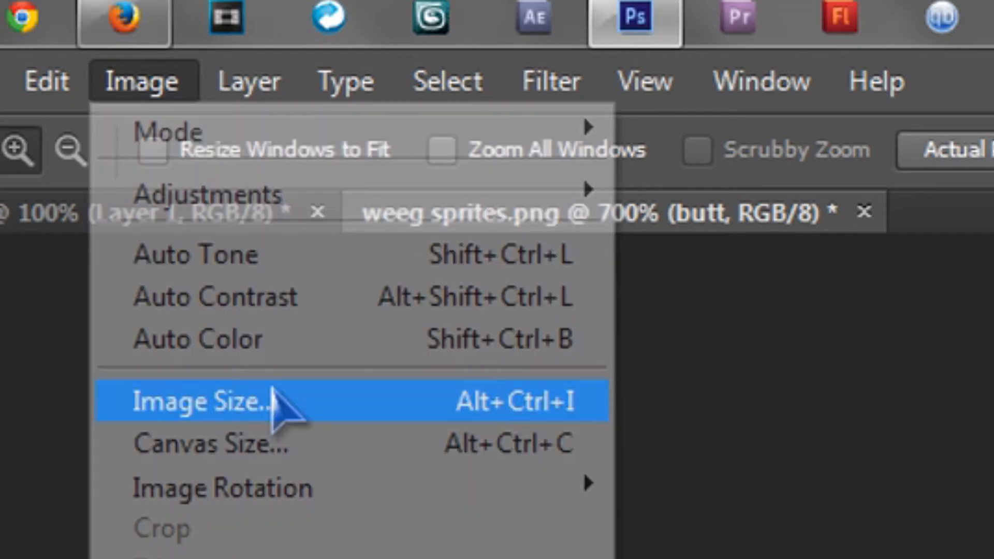
click(200, 401)
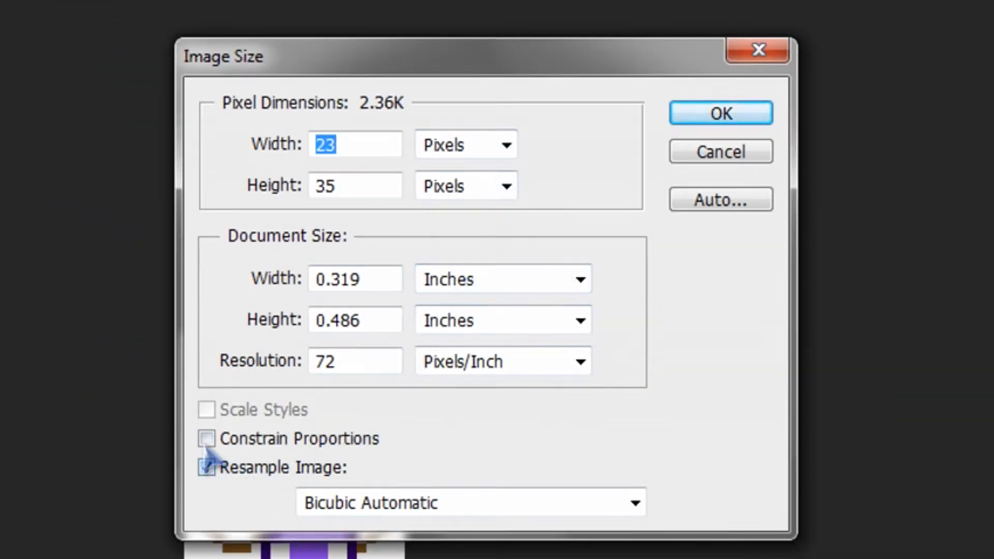
click(205, 438)
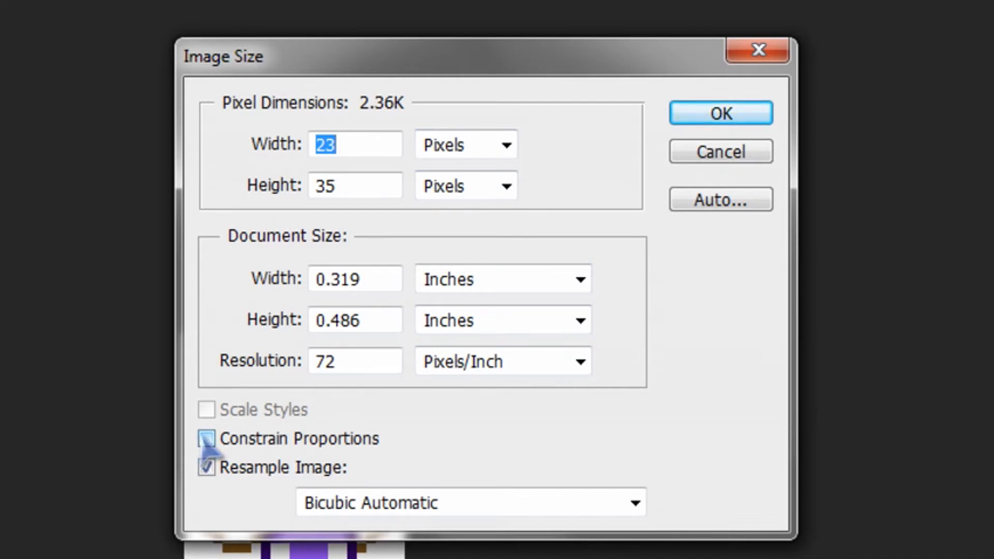
click(206, 439)
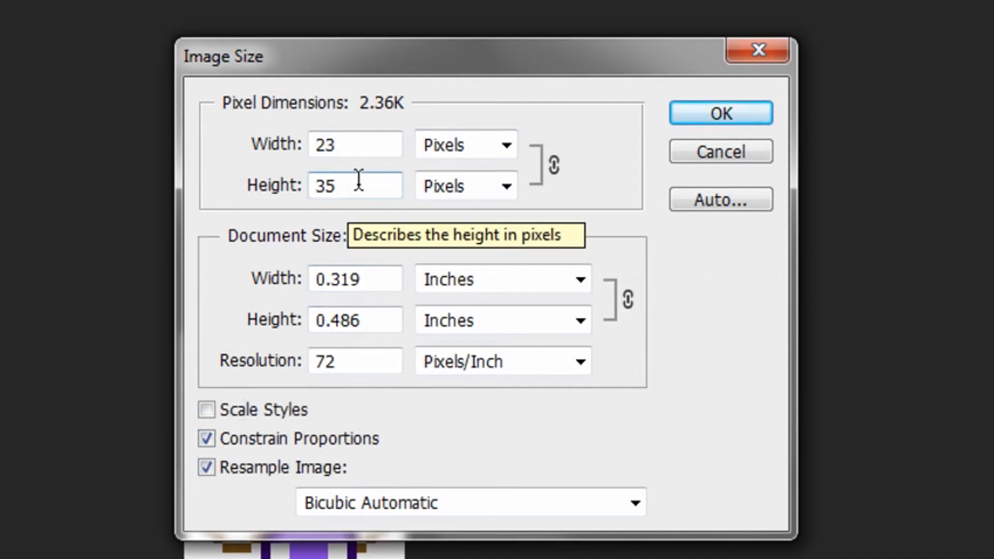
mouse_move(298, 145)
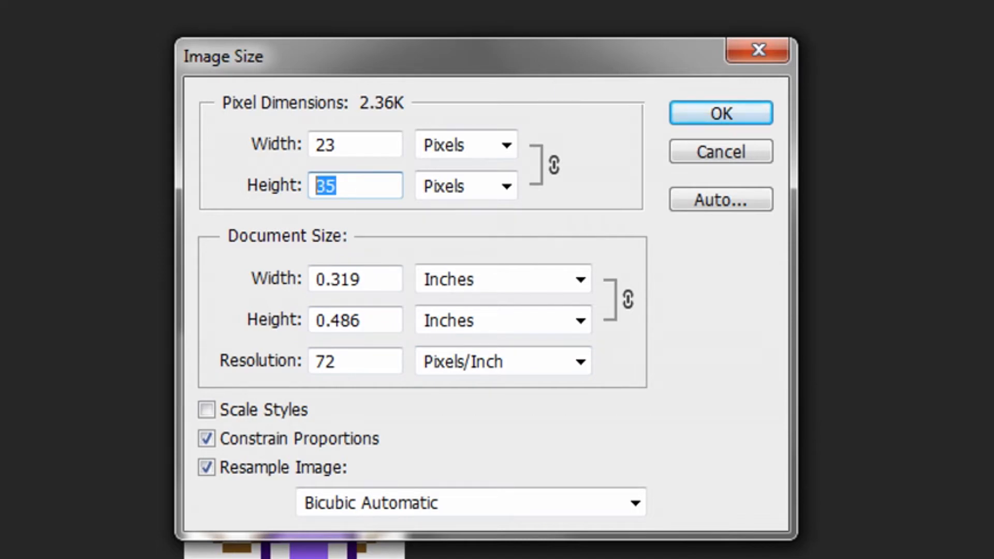
text(720)
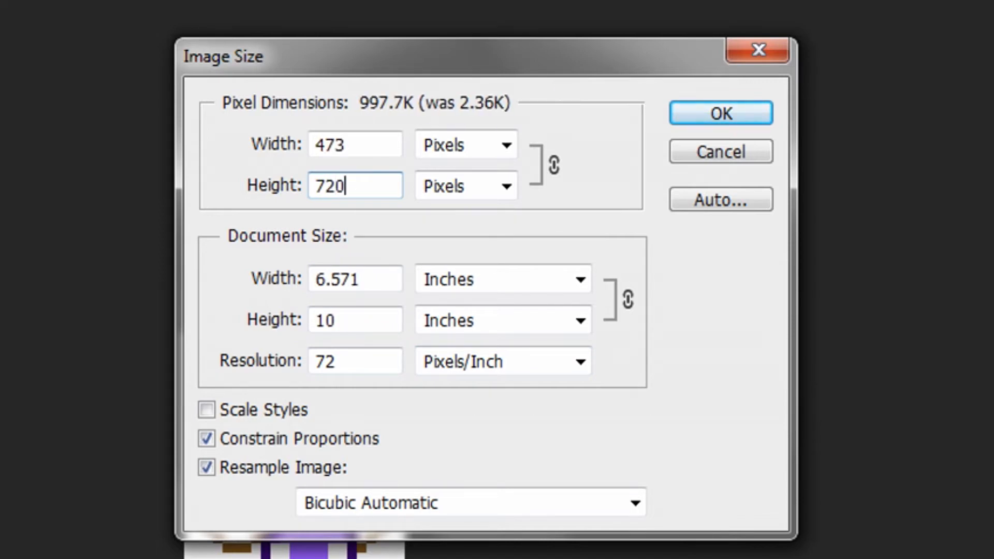
mouse_move(500, 405)
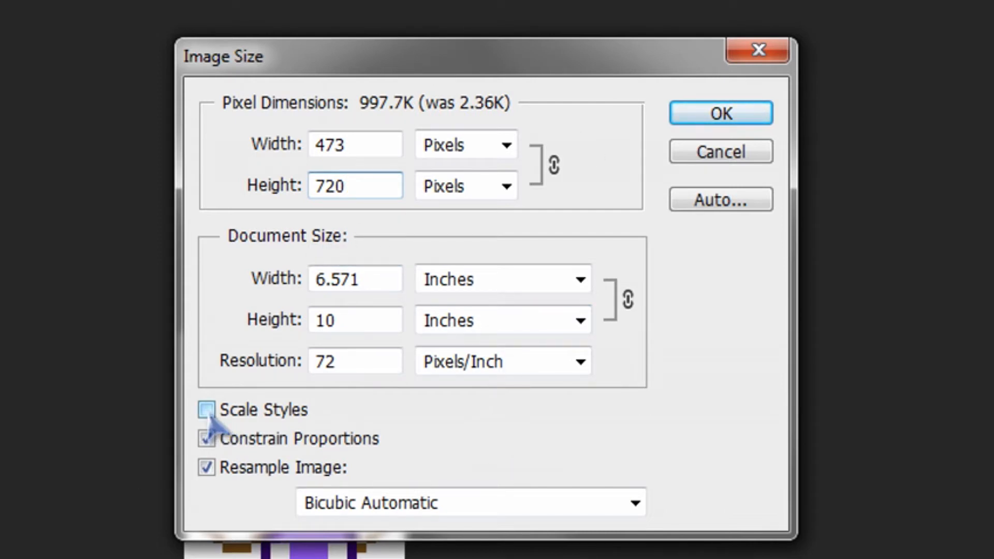
click(206, 410)
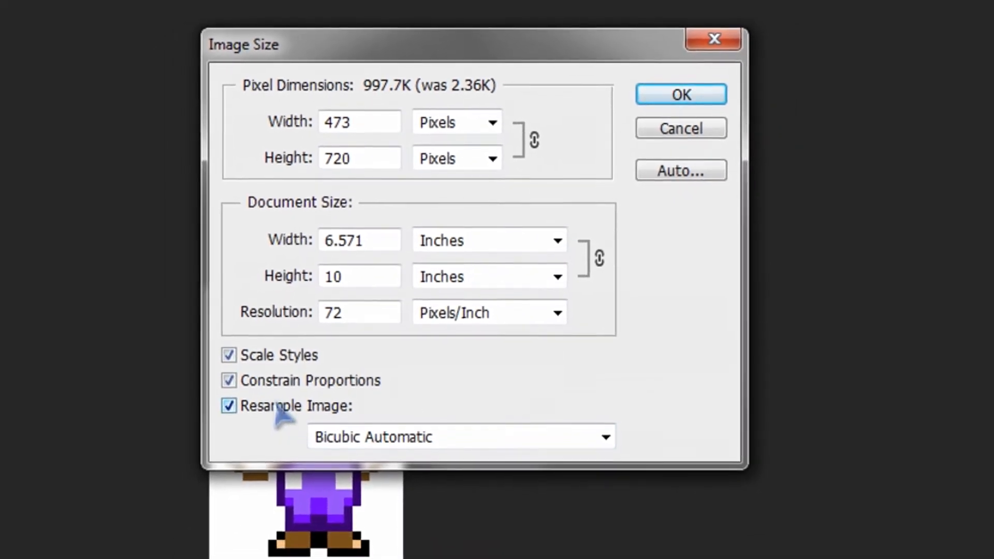
Choose Nearest Neighbor resampling to keep hard pixel edges.
drag(244, 45, 255, 38)
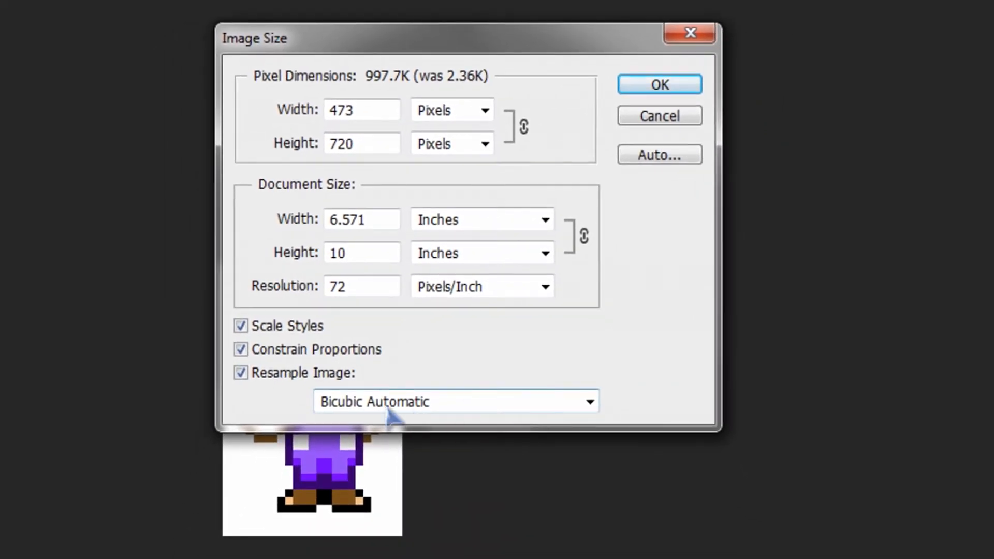
click(455, 402)
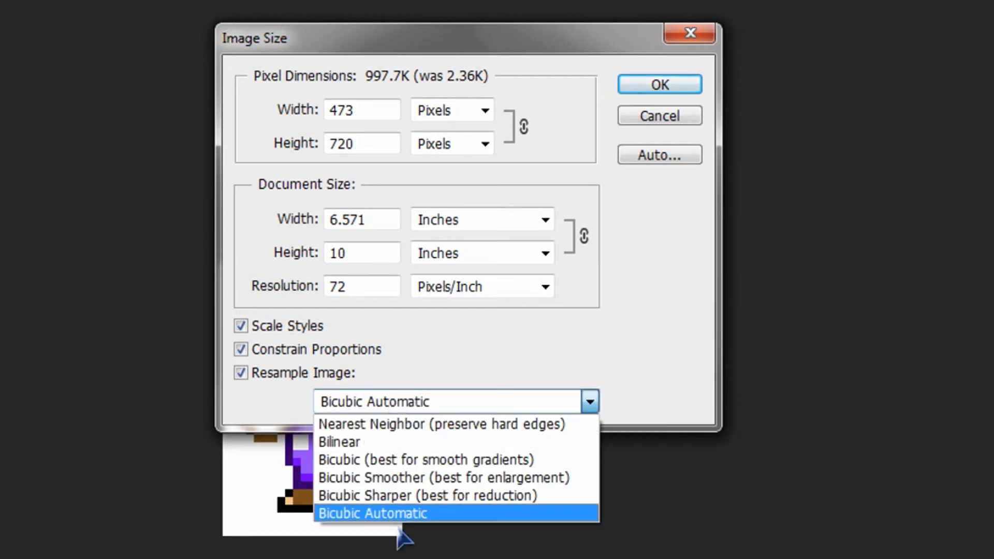
mouse_move(403, 423)
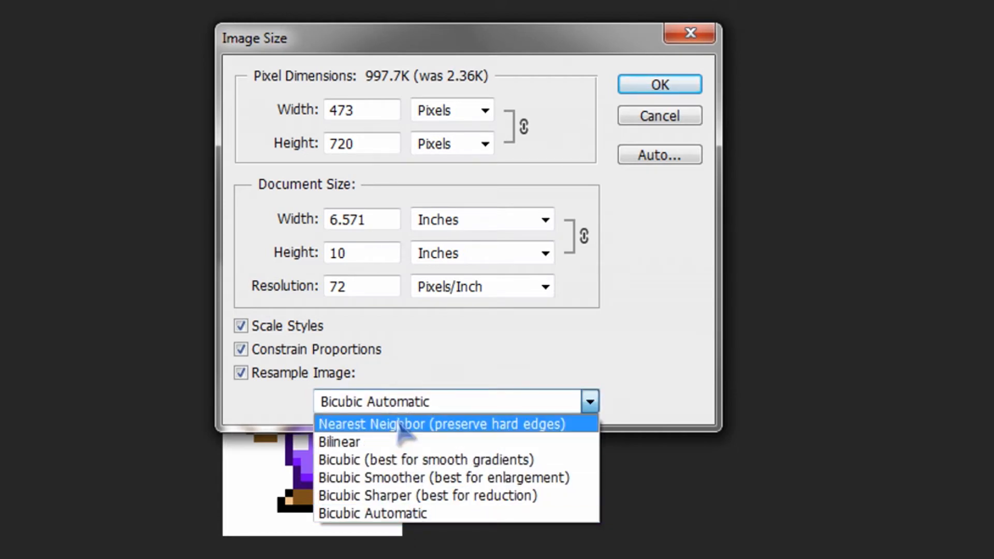
mouse_move(520, 434)
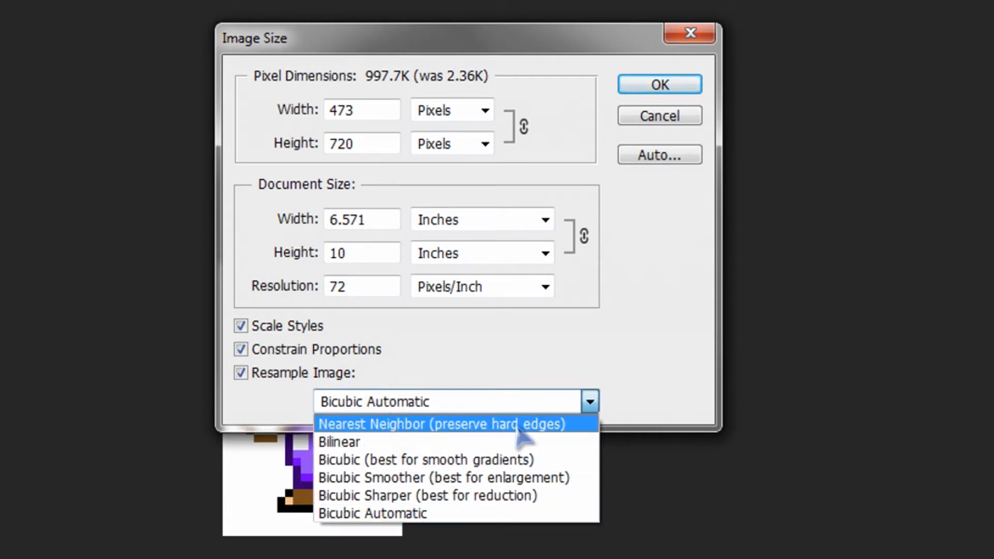
click(441, 423)
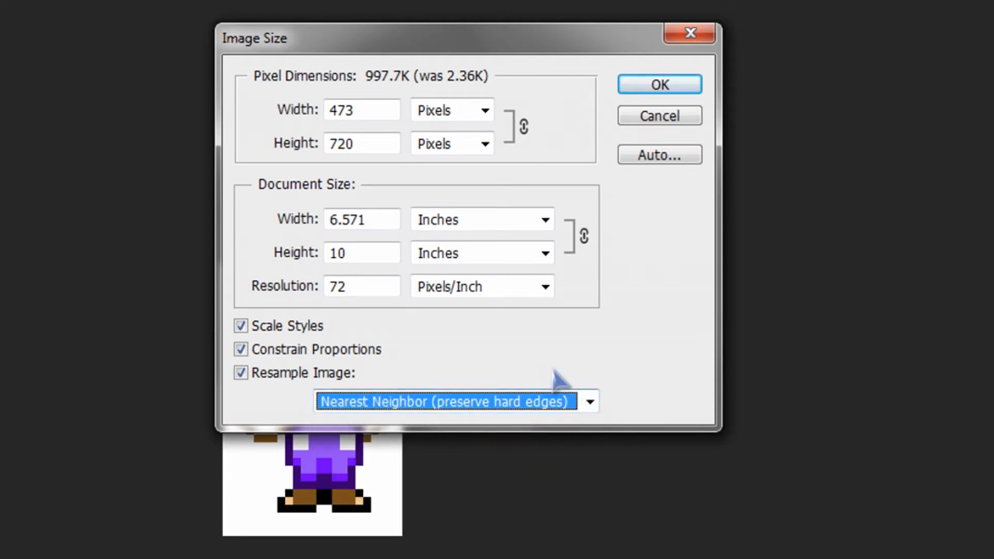
mouse_move(511, 391)
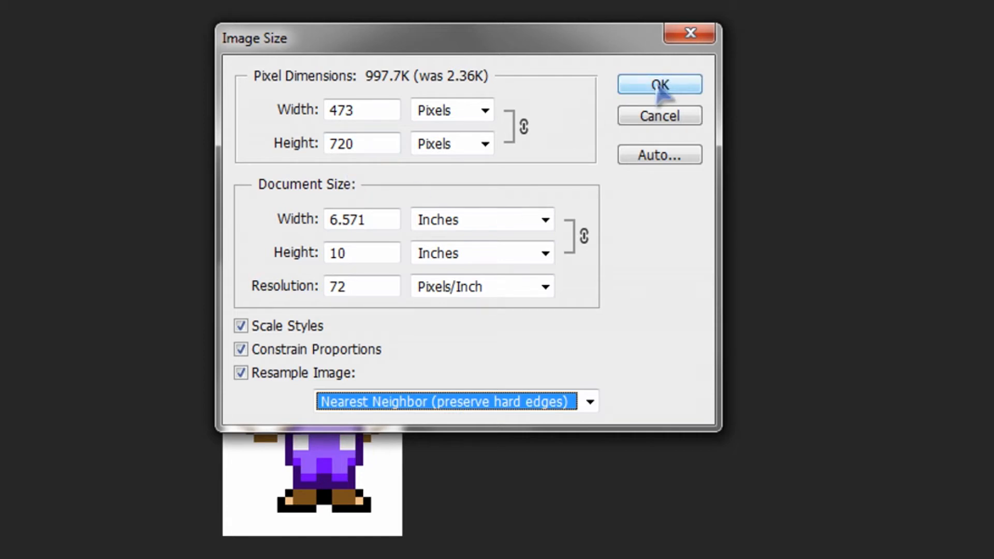
Apply the 473 by 720 pixel resize with crisp pixel edges.
click(660, 84)
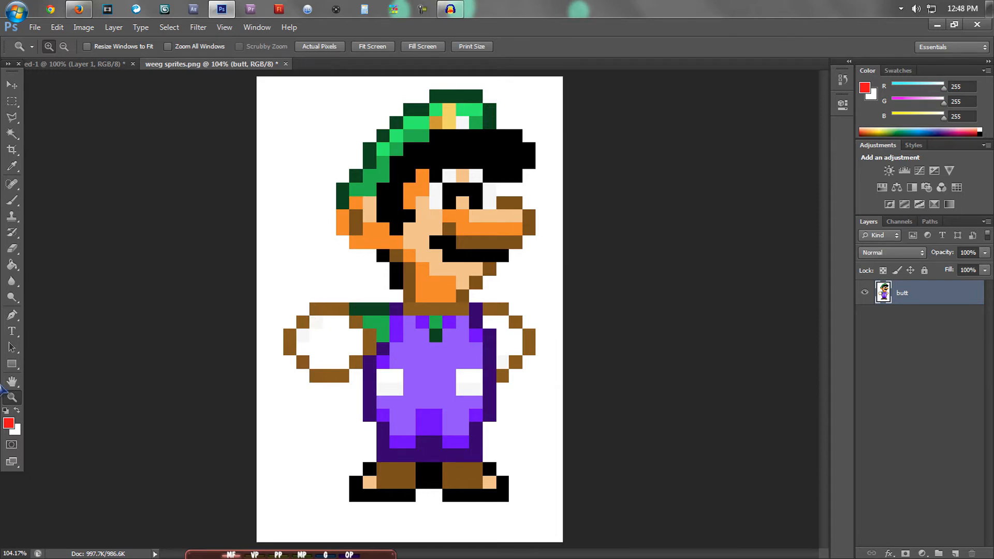
mouse_move(262, 185)
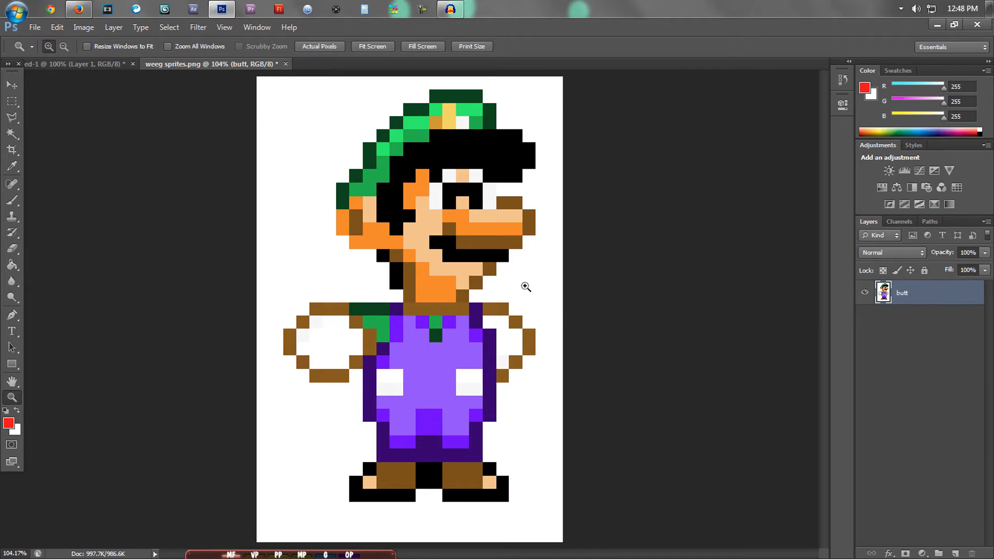
mouse_move(592, 6)
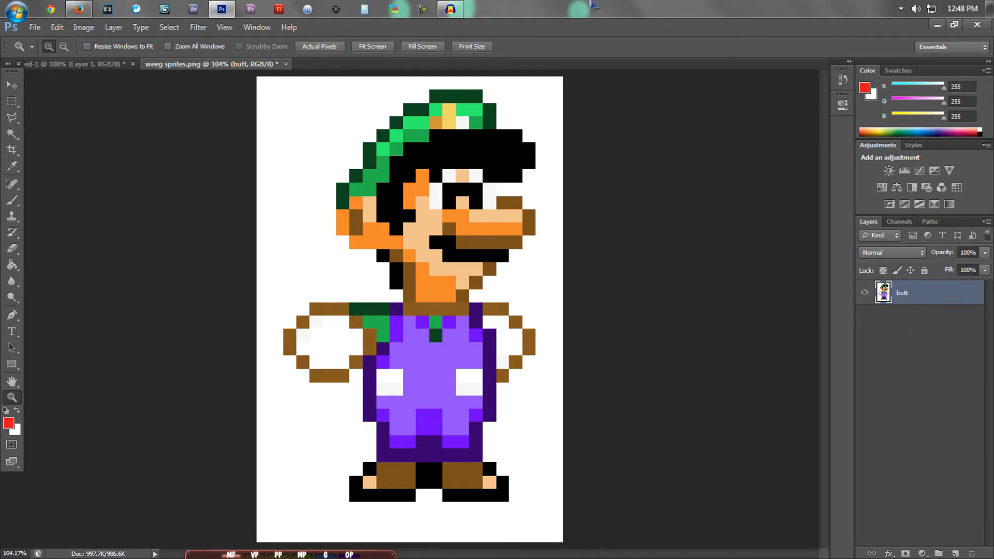
mouse_move(258, 202)
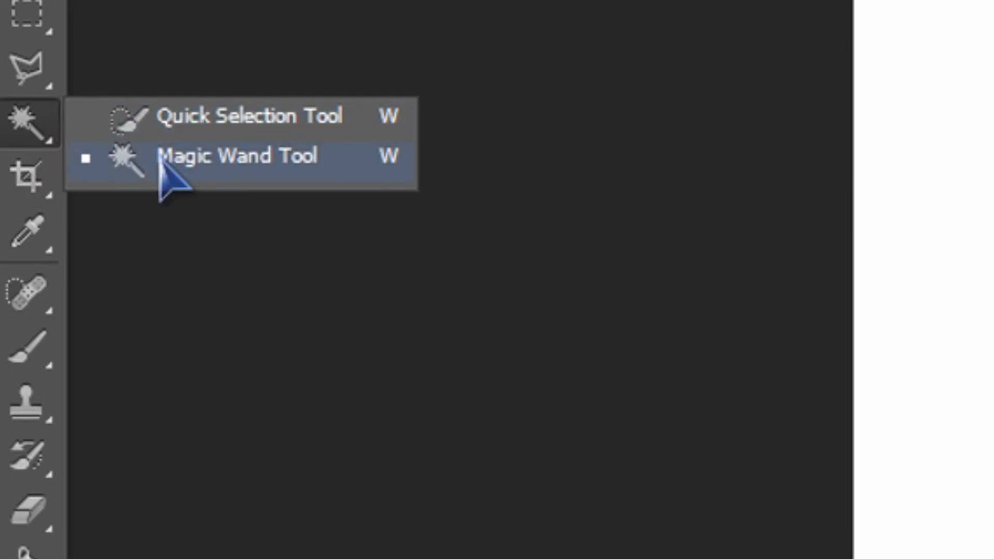
mouse_move(170, 185)
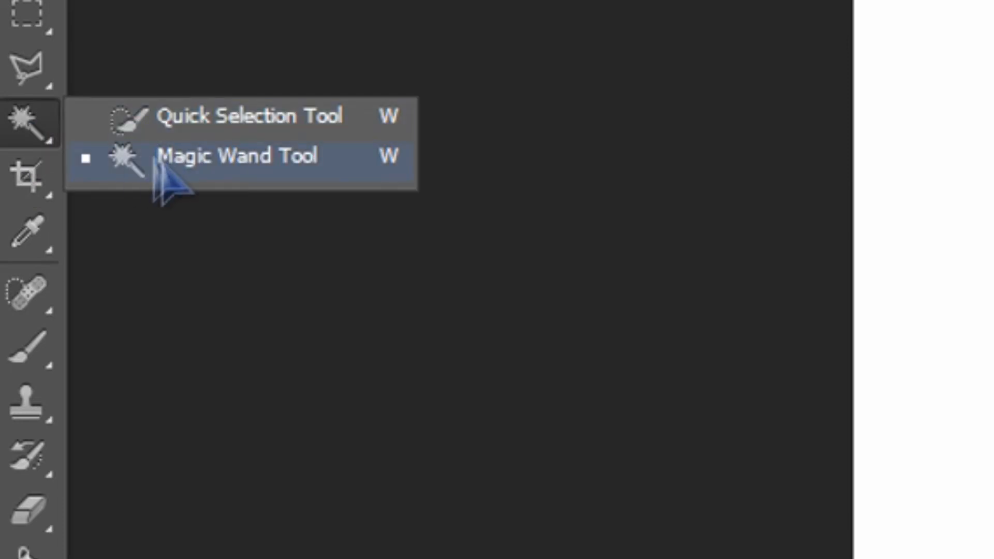
Magic Wand the white background and delete it to transparency.
click(239, 155)
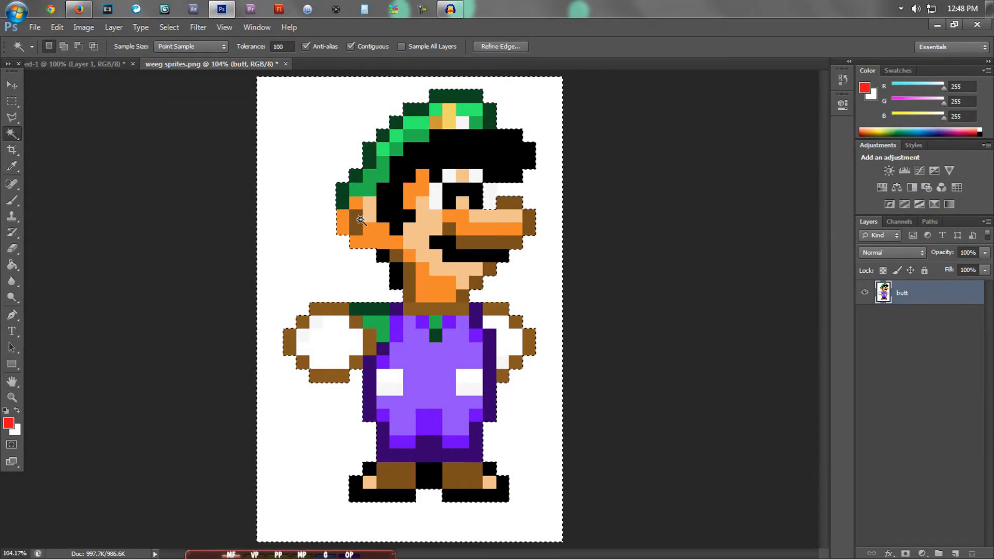
key(Delete)
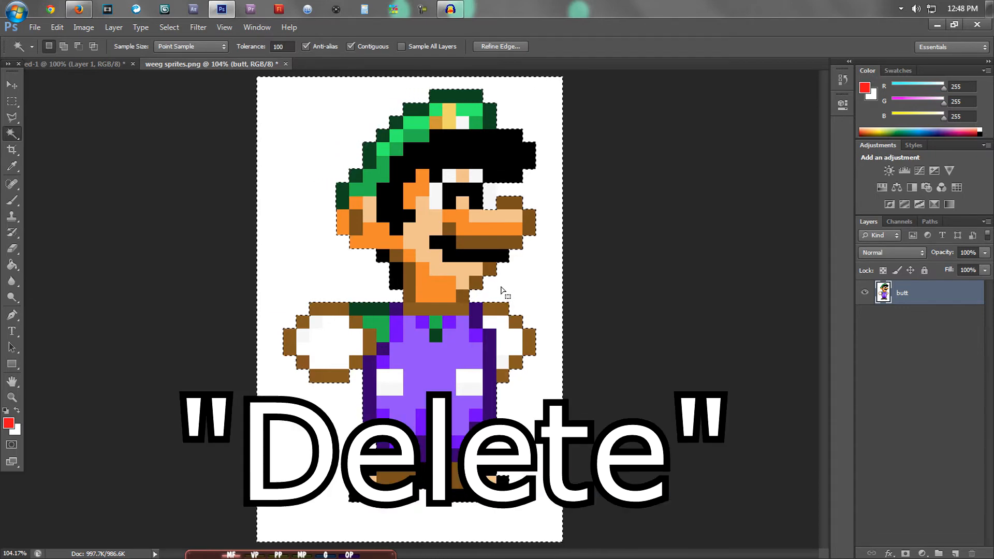
key(Delete)
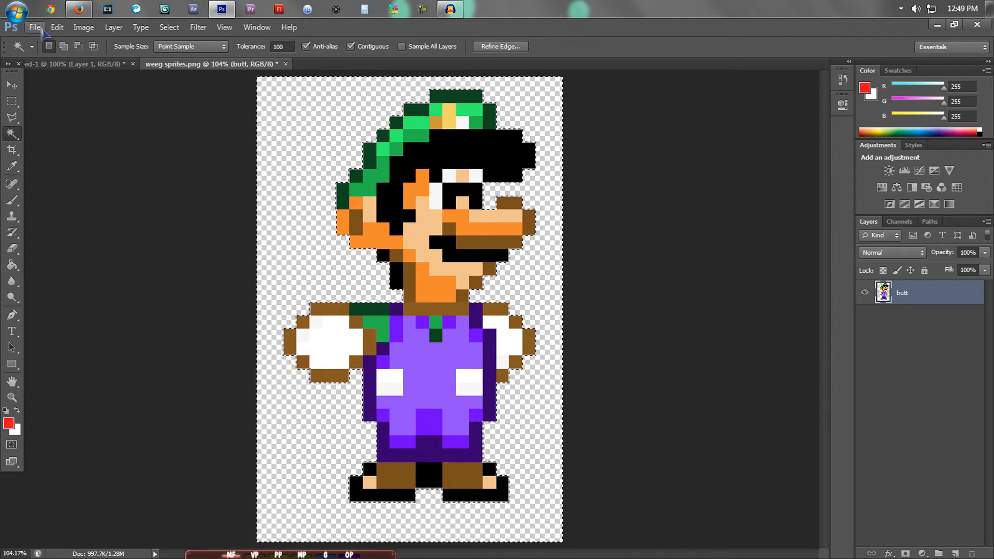
Undo the background deletion and marquee-select the white block above Luigi's nose.
key(ctrl+z)
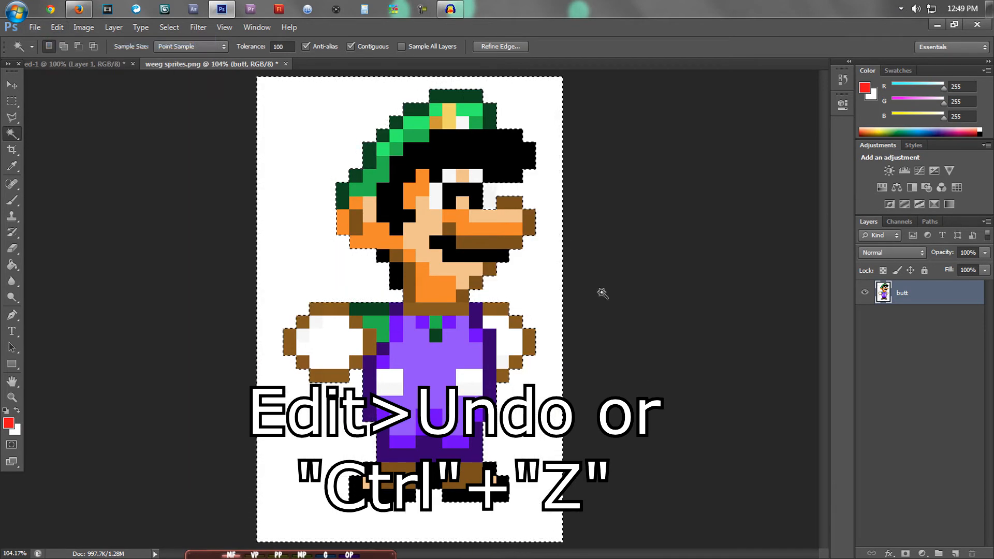
key(ctrl+d)
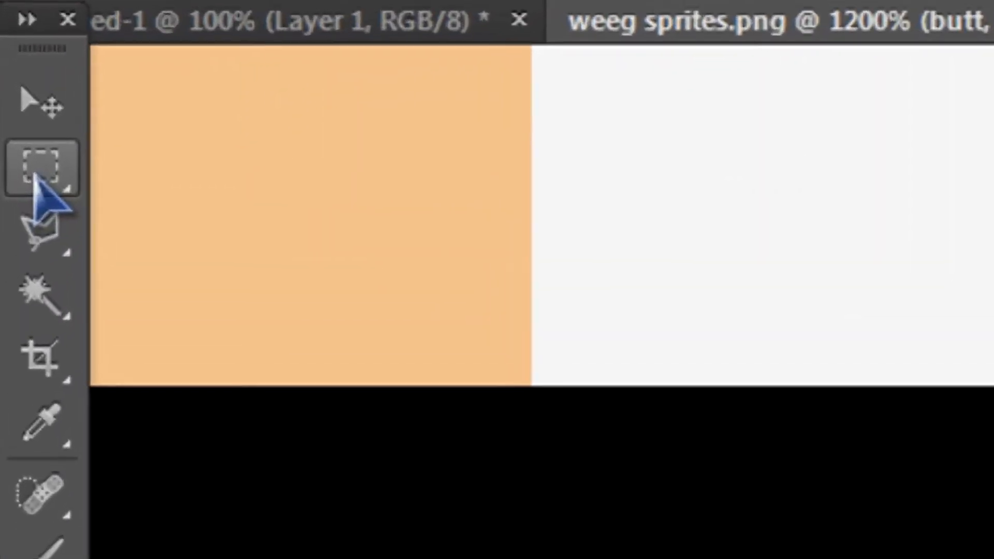
click(42, 166)
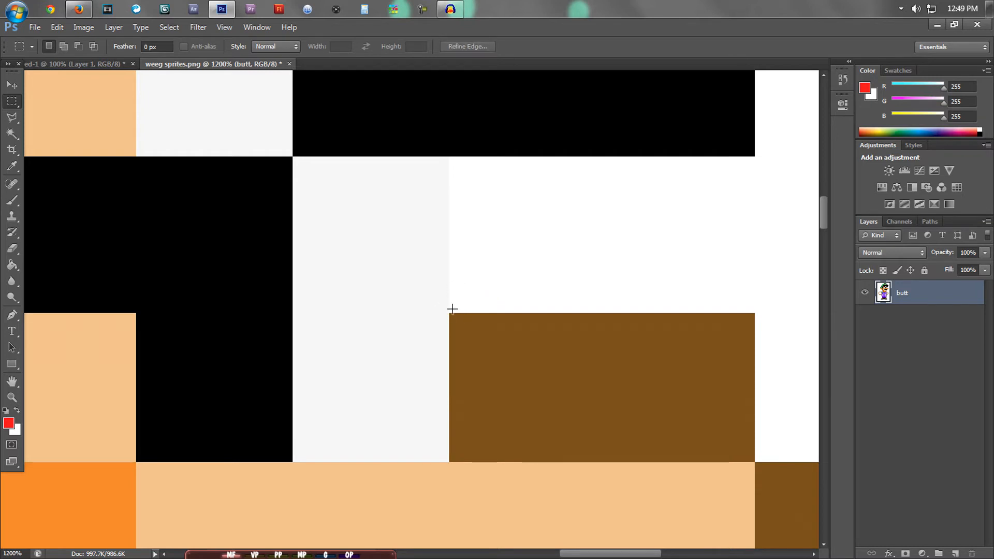
drag(486, 168, 452, 311)
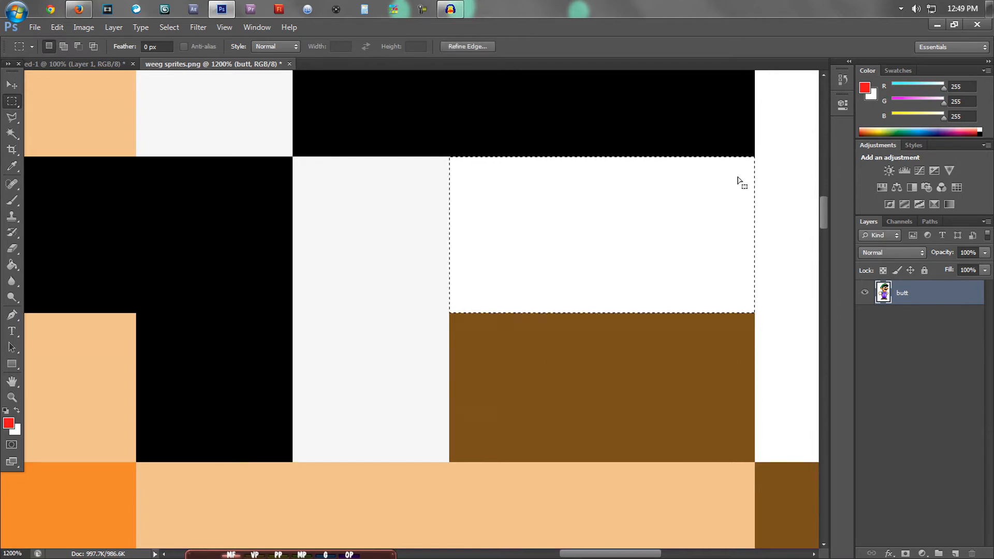
Delete that white patch to transparency, deselect and zoom back out.
key(Delete)
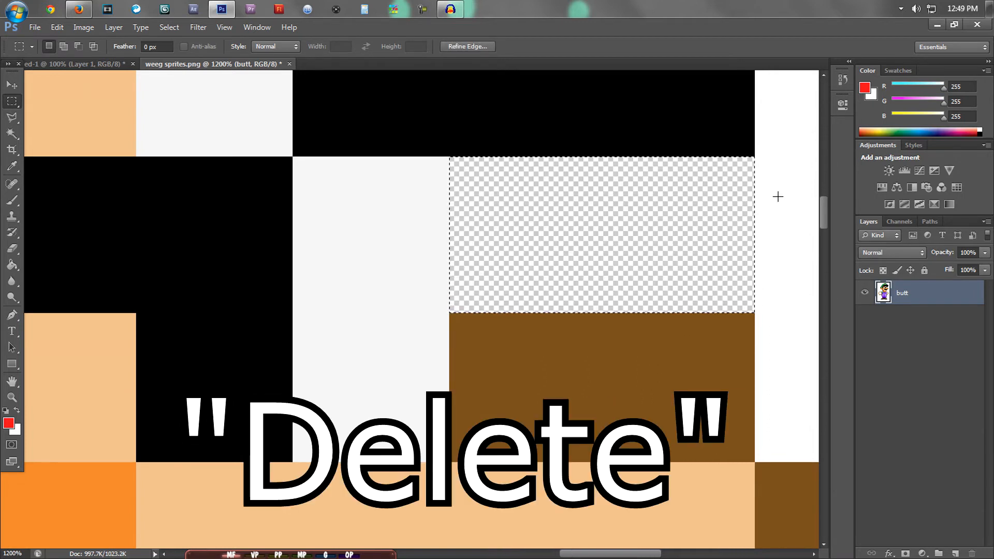
key(ctrl+d)
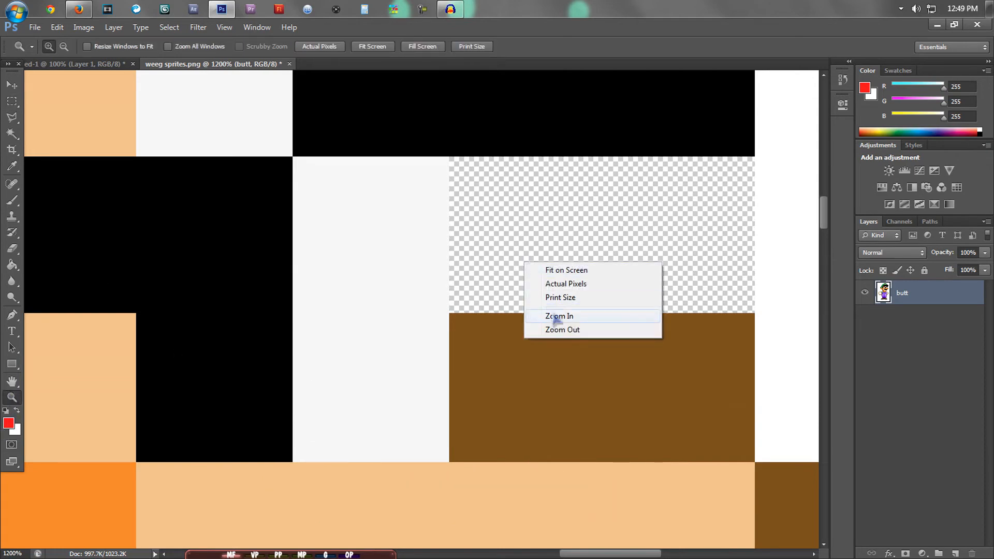
click(561, 329)
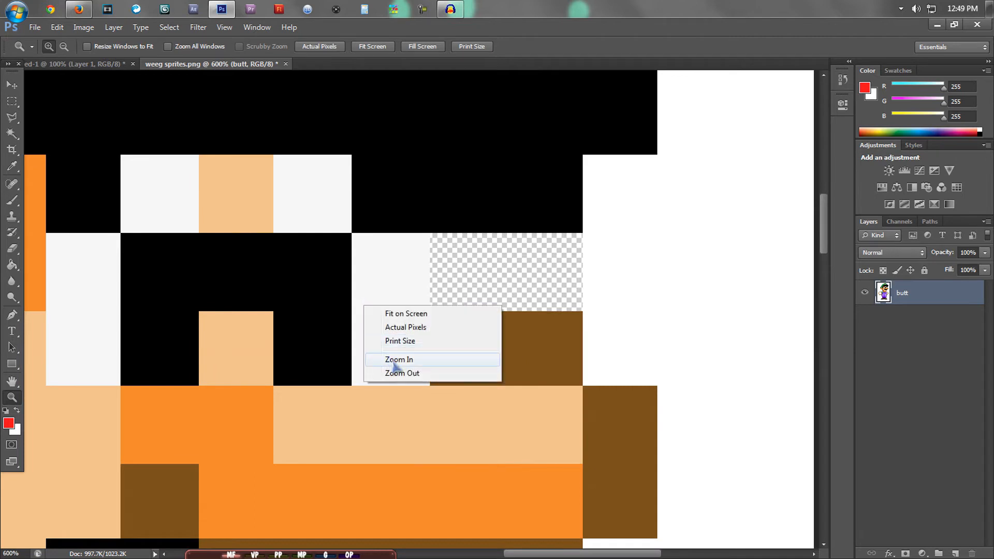
Magic Wand the surrounding white background again and delete it, leaving Luigi on transparency.
click(406, 313)
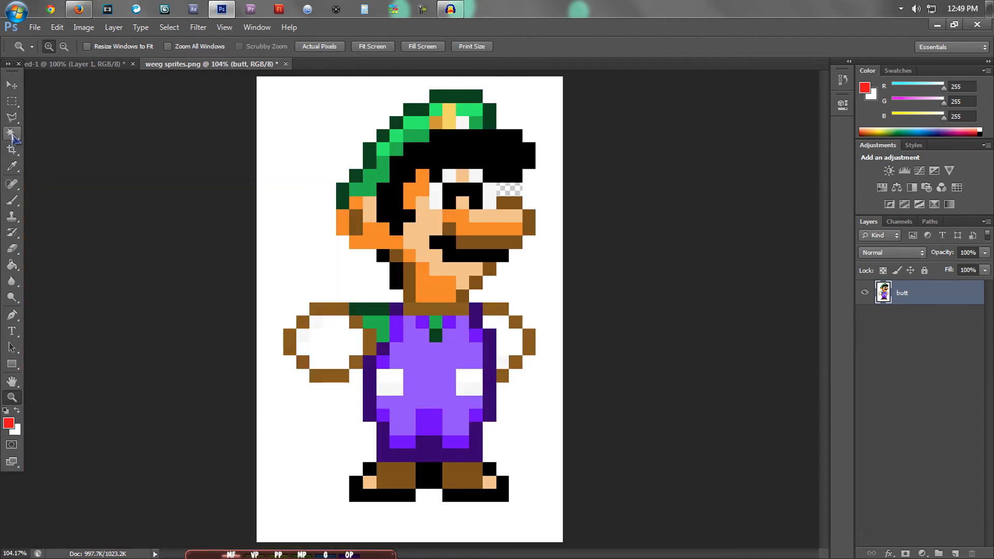
click(11, 134)
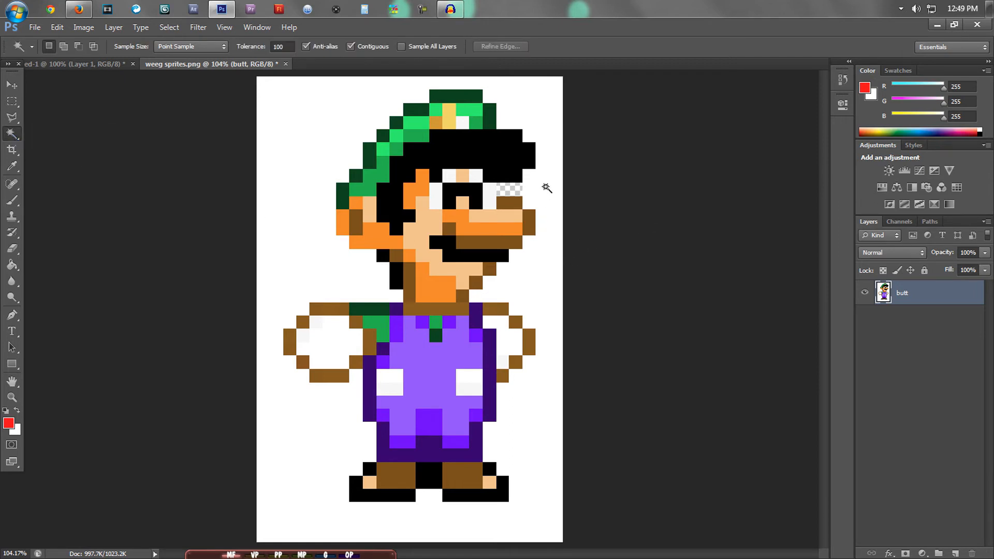
click(506, 189)
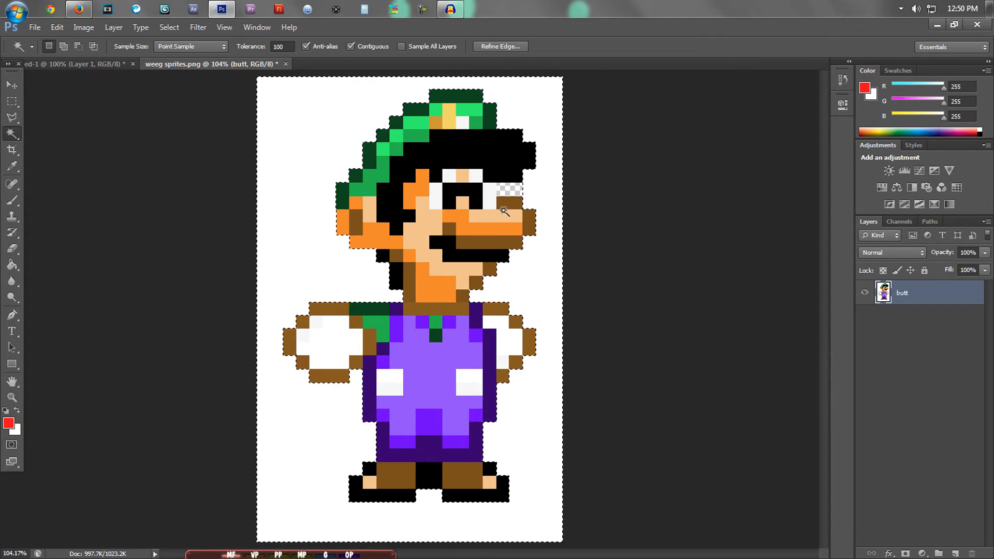
key(Delete)
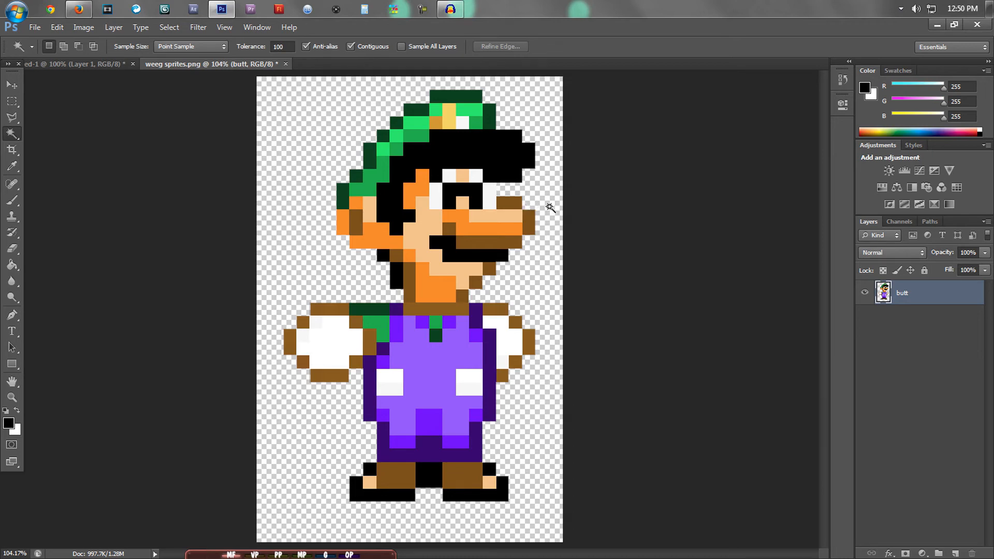
mouse_move(544, 263)
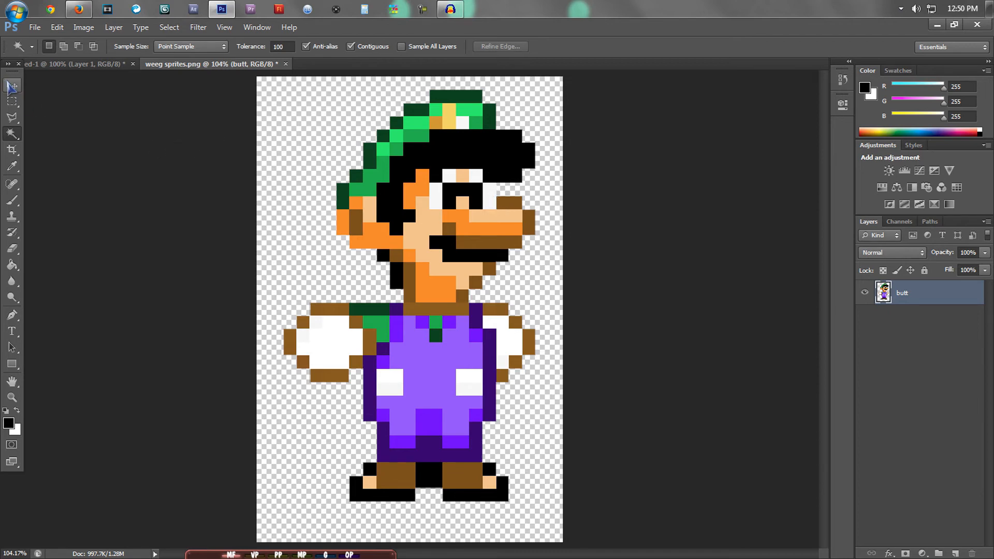
Select the Move Tool to drag the transparent Luigi sprite into the white Untitled-1 document.
click(11, 84)
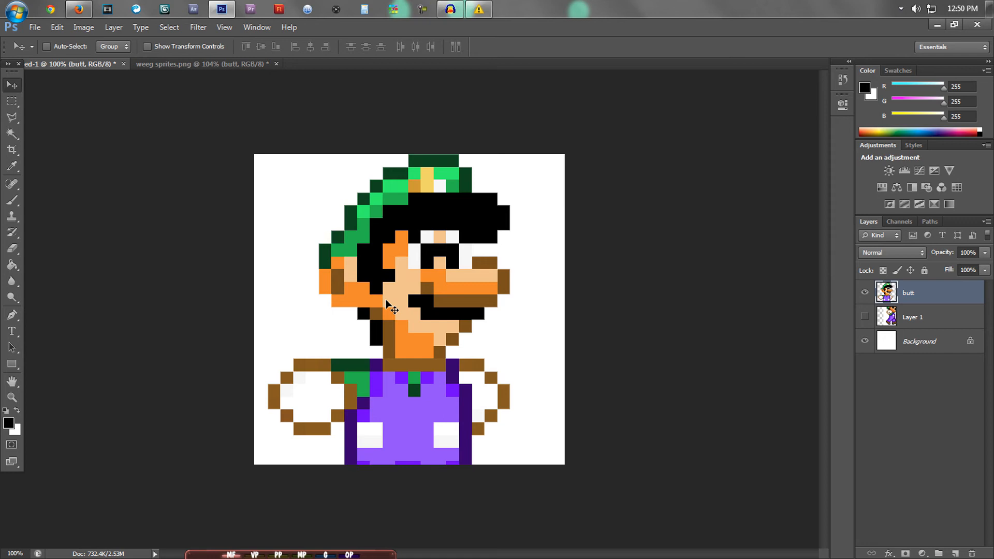
mouse_move(382, 329)
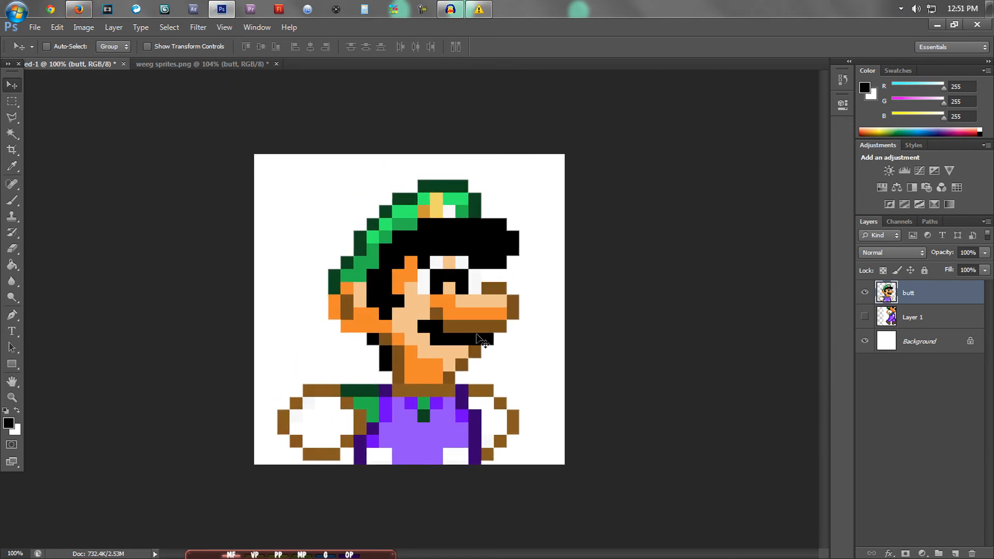
mouse_move(197, 286)
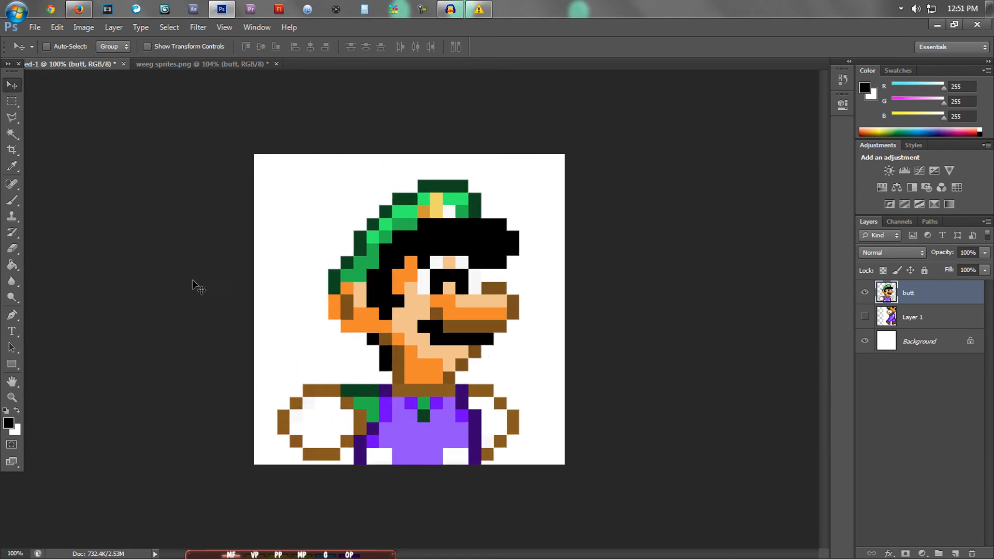
mouse_move(153, 215)
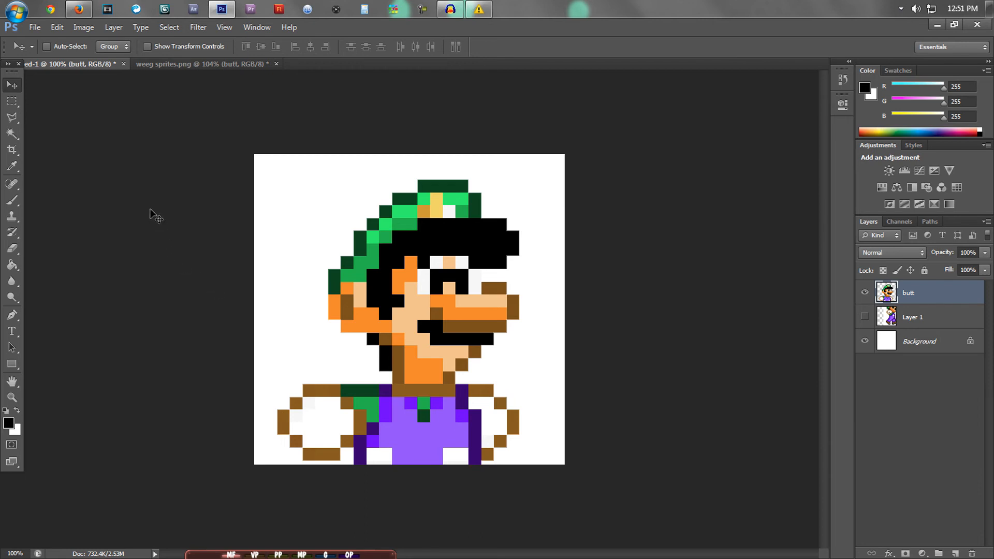
mouse_move(205, 244)
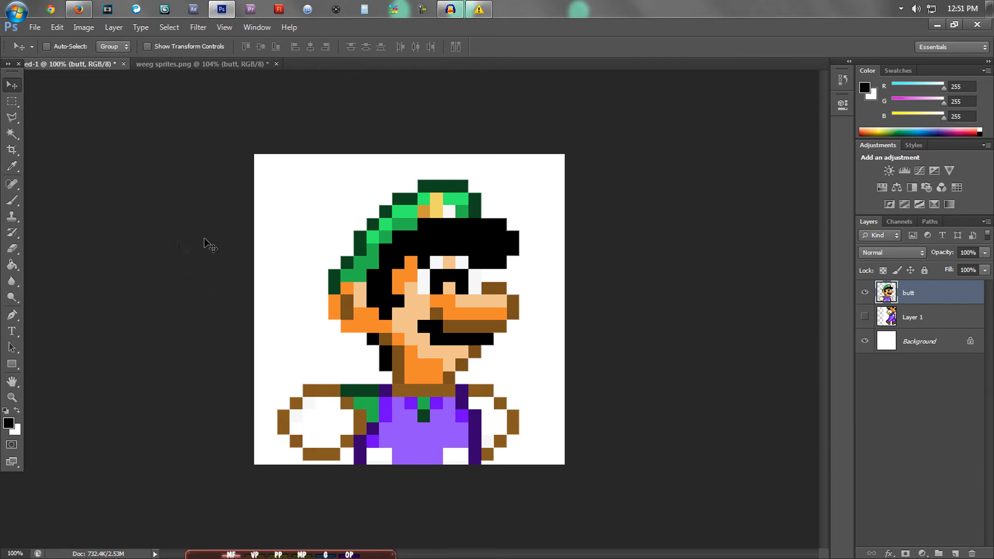